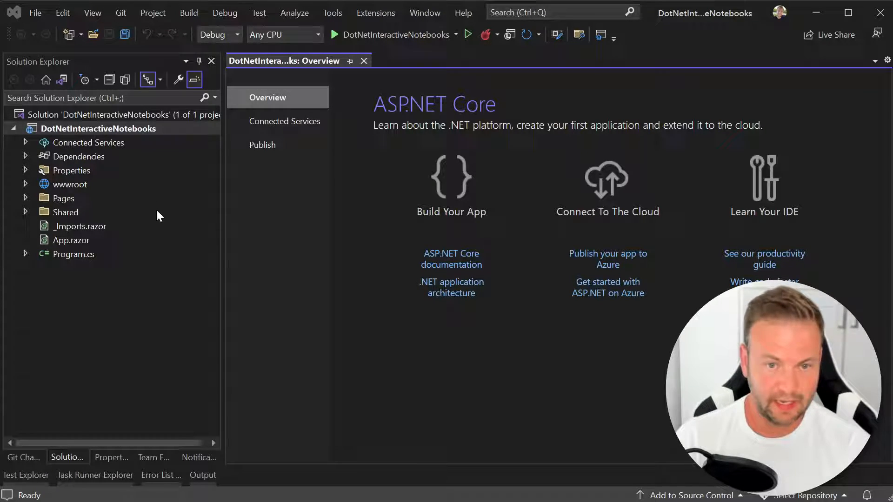
mouse_move(208, 223)
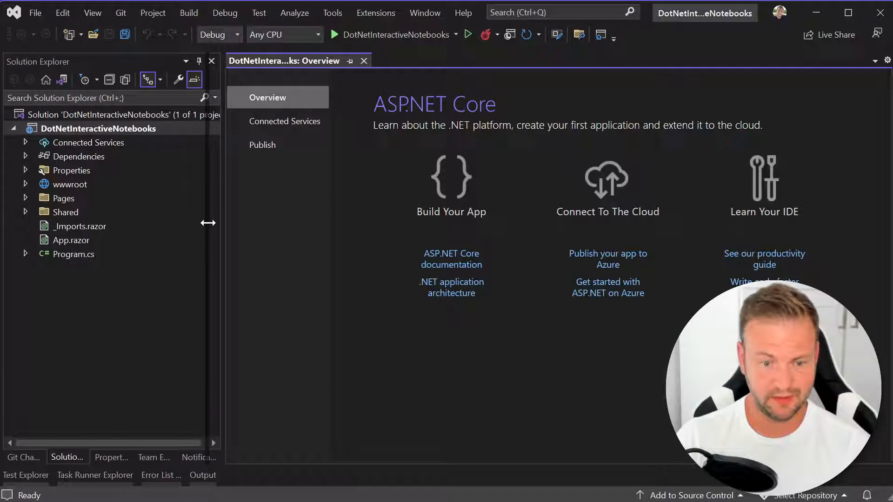
Narrow the Solution Explorer pane and bring Program.cs up in the editor
left_click_drag(221, 224, 202, 223)
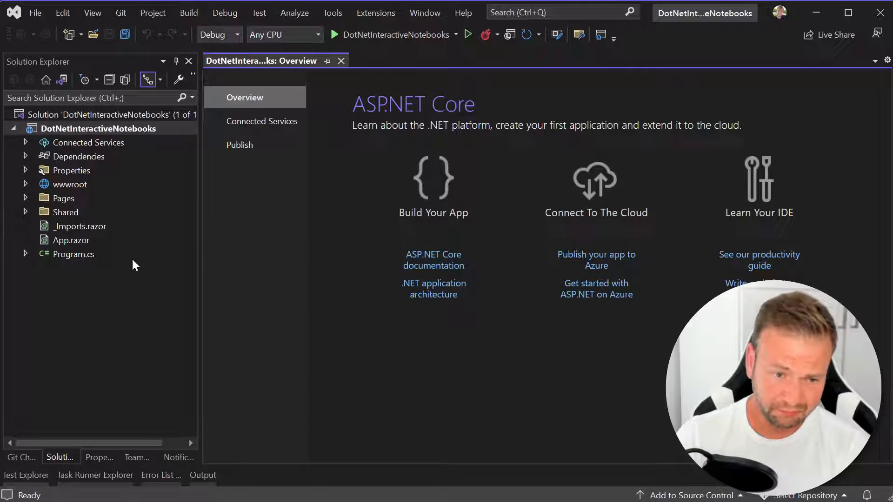
double_click(73, 254)
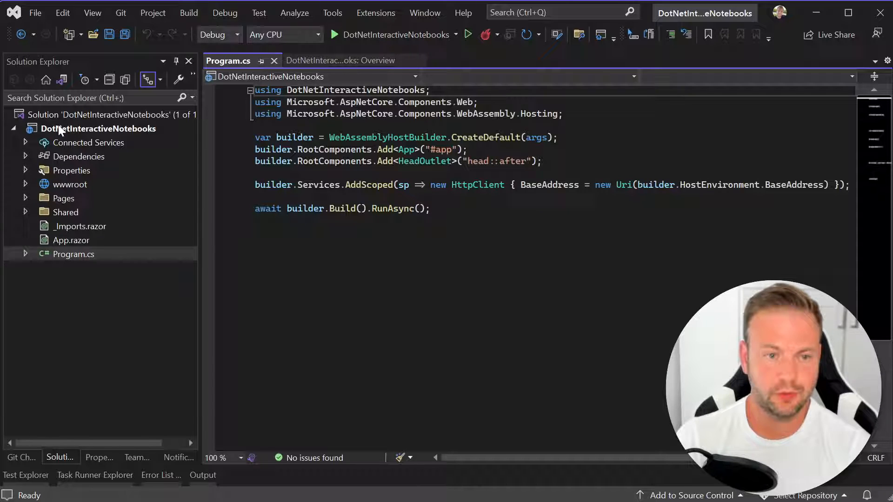
Add a new item named DateFunctions to the project from its context menu
right_click(99, 128)
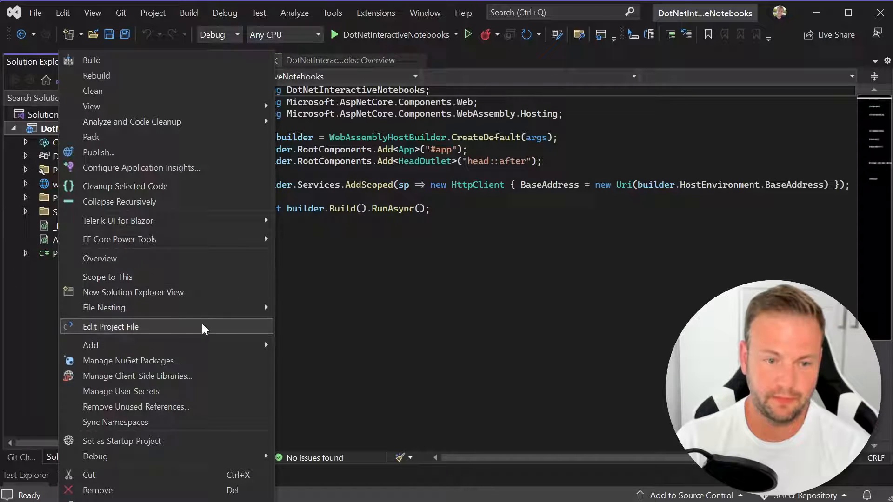
mouse_move(91, 346)
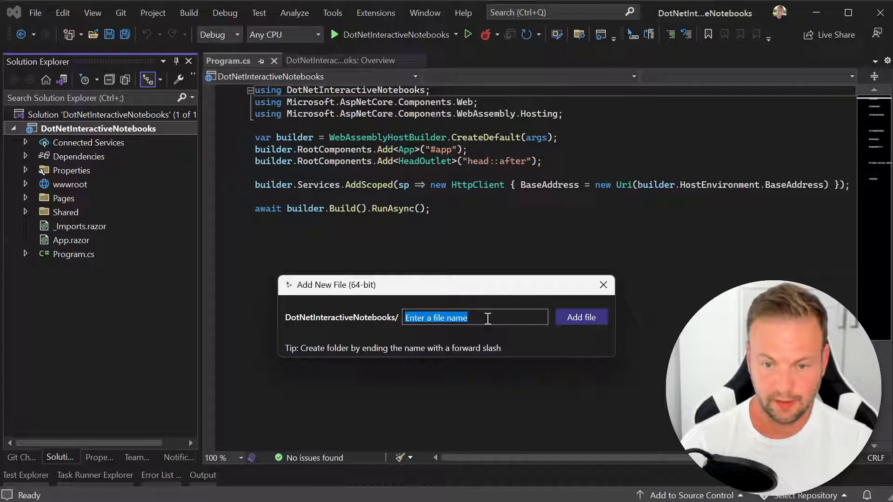
type("DateFunctions")
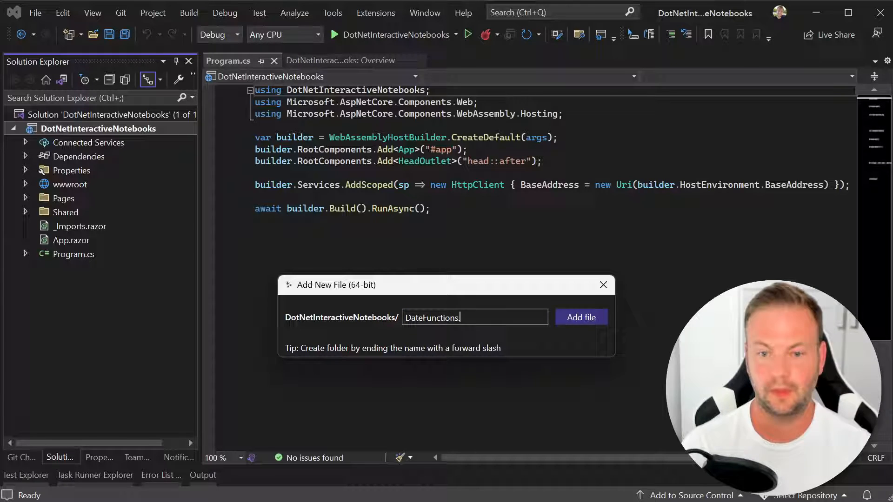
left_click(580, 317)
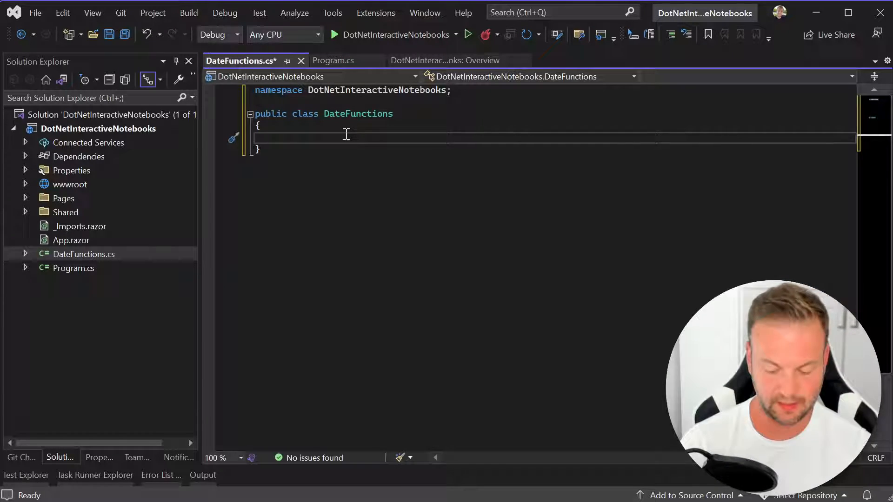
Write the signature public int GetDaysBetween(DateTime d1, DateTime d2) inside the class
type("public int GetDaysBetween(")
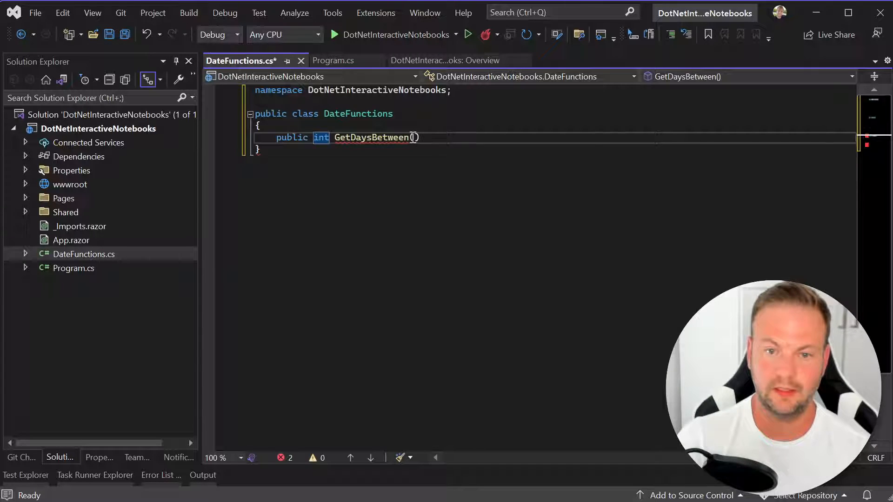
type("DAte")
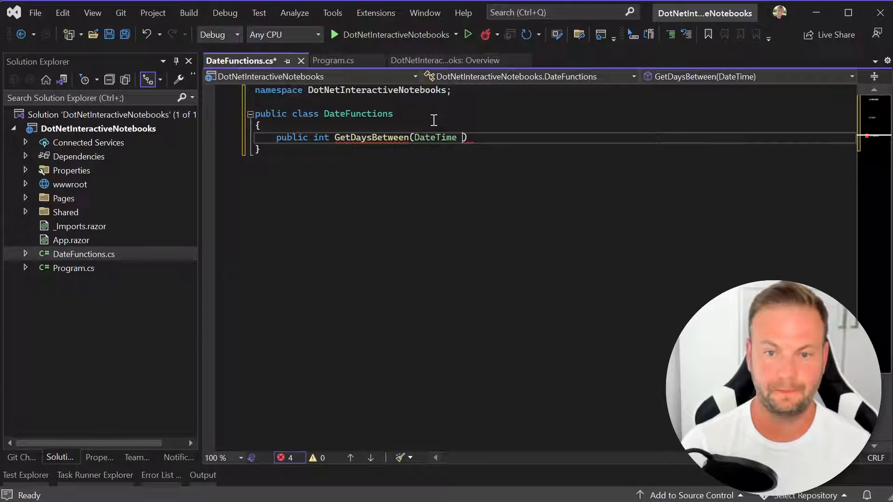
type("d1")
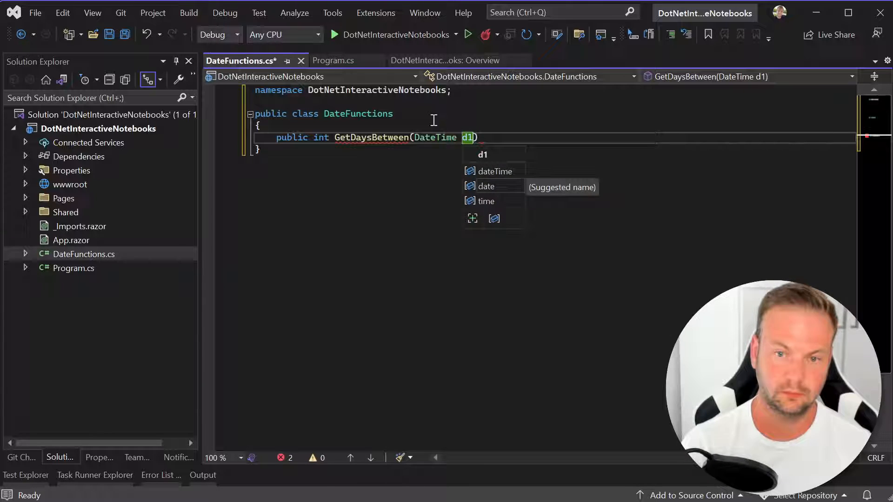
type(", Da")
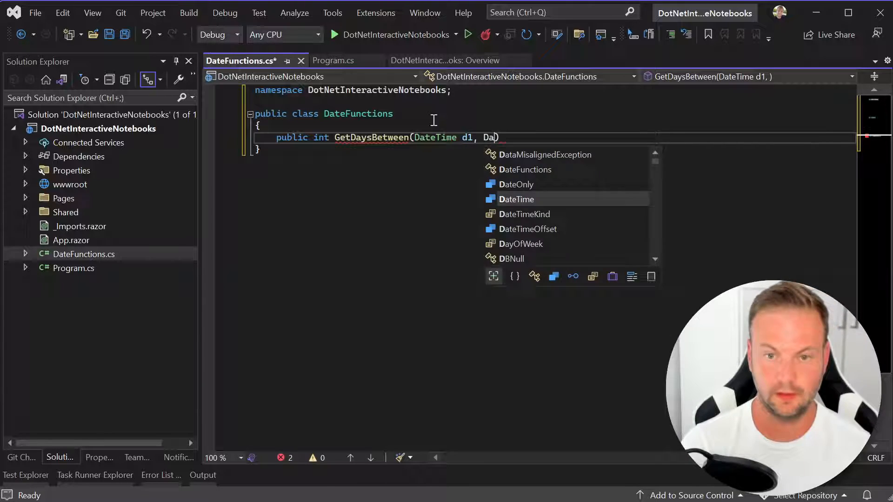
type("DateTime")
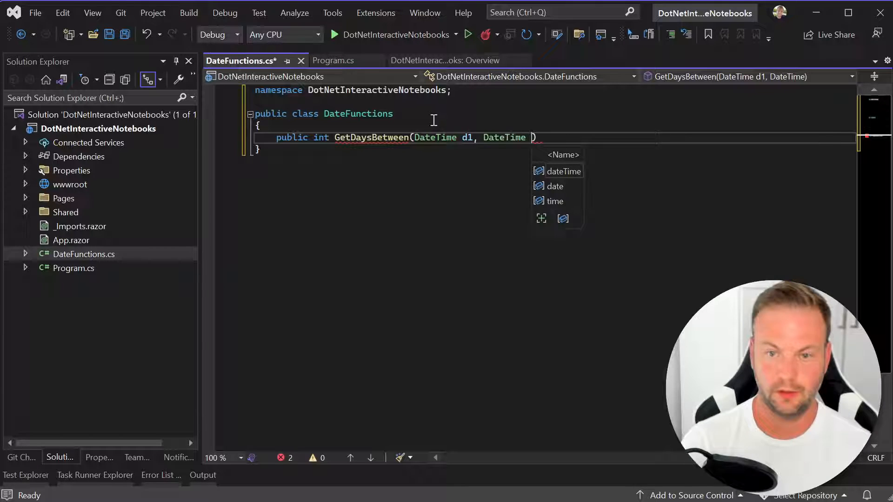
type("d2)")
type("{")
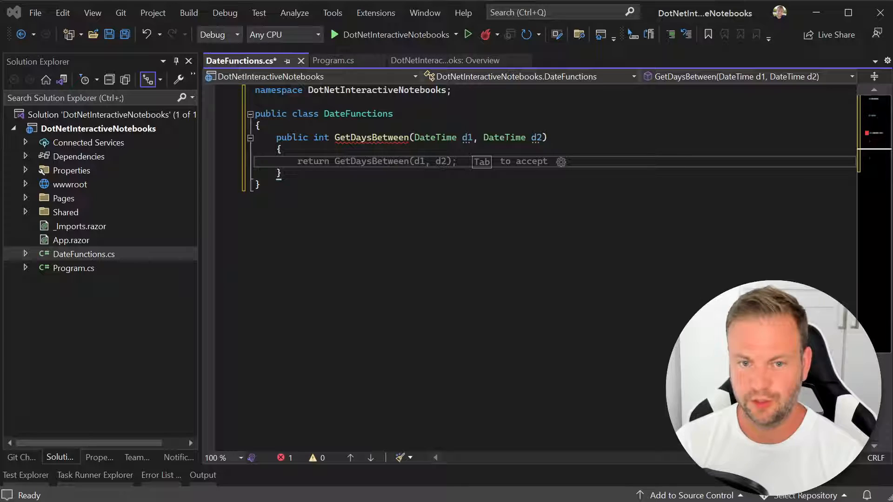
mouse_move(383, 163)
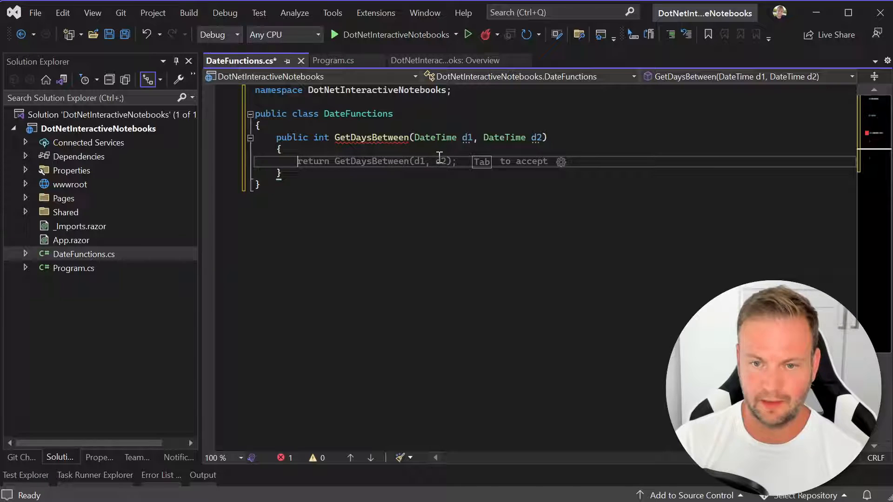
mouse_move(374, 162)
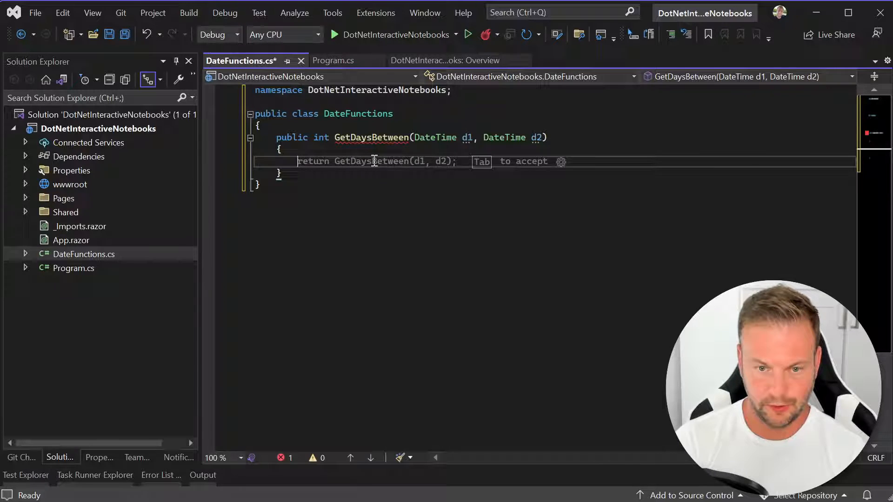
Write var option1 = (d1 - d2).Days; as the first line of GetDaysBetween
type("if(d1 < d2)")
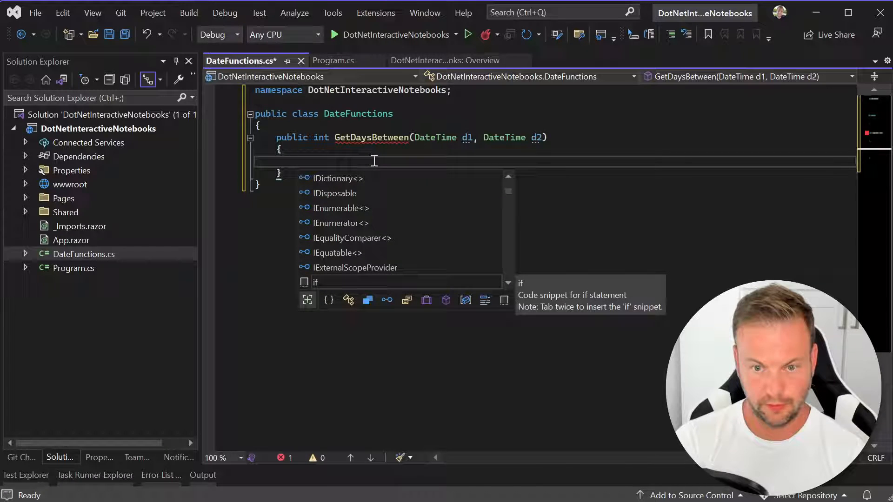
type("(d)")
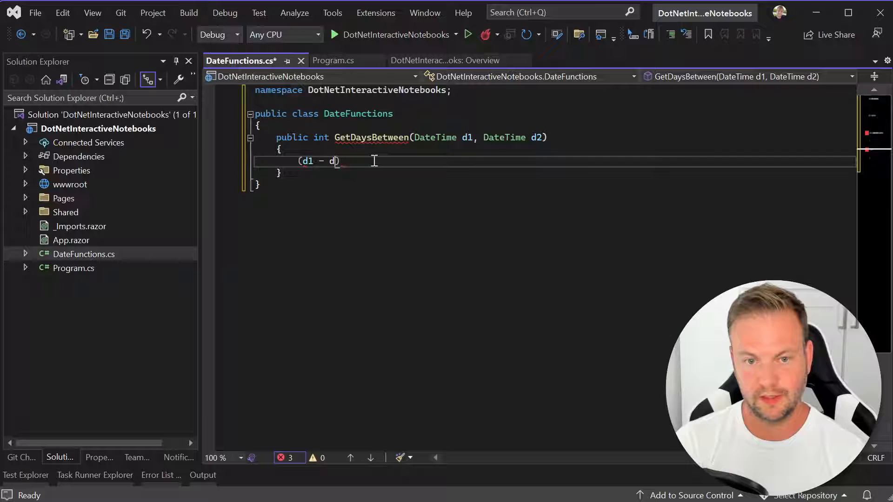
type("2)")
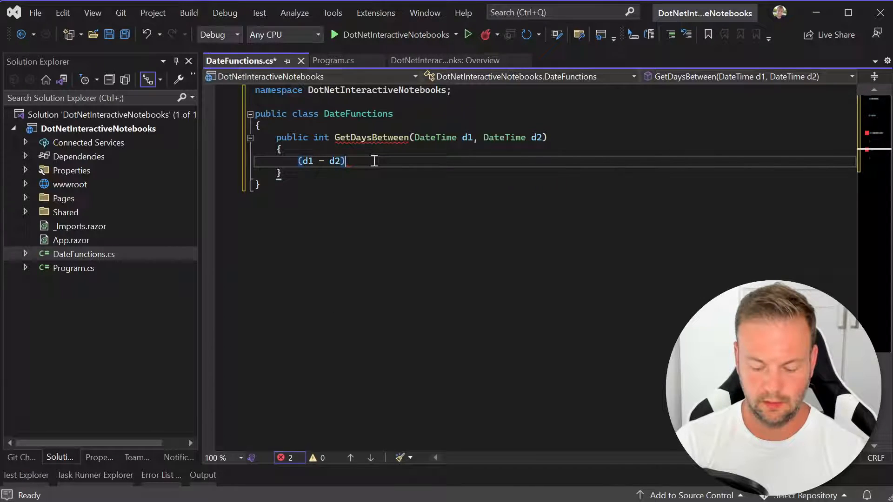
type(".Days")
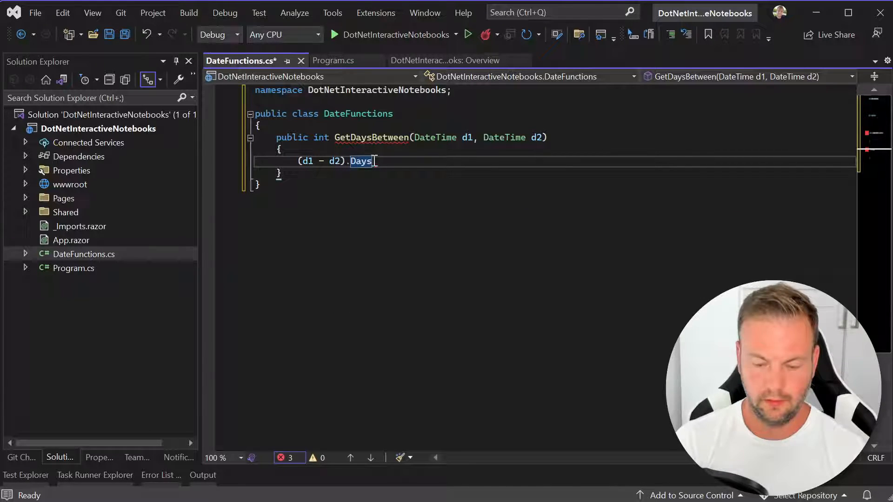
type(";")
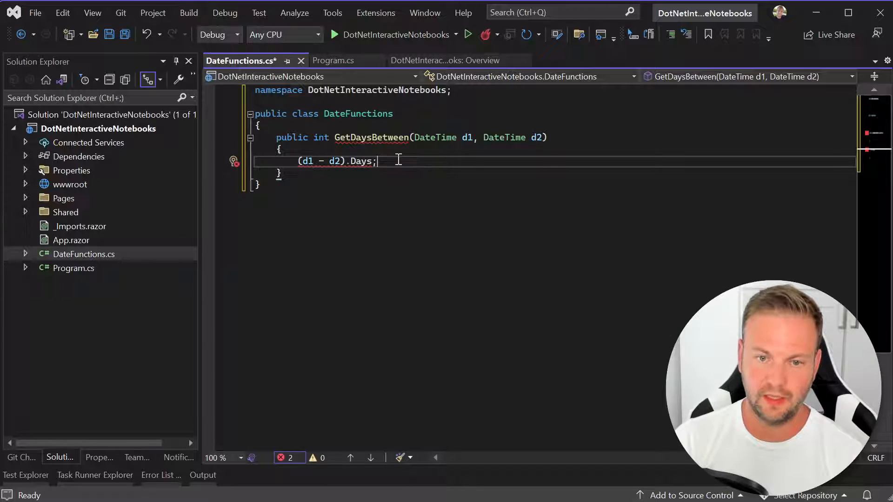
type("var")
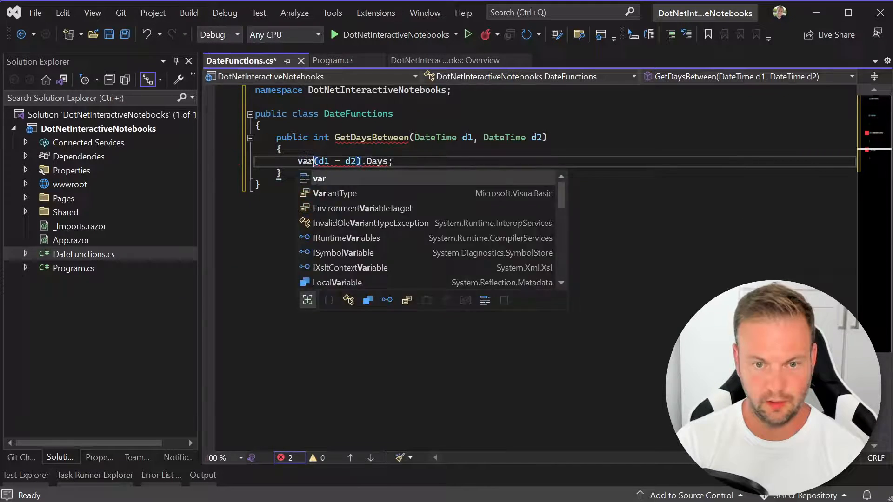
type("option1")
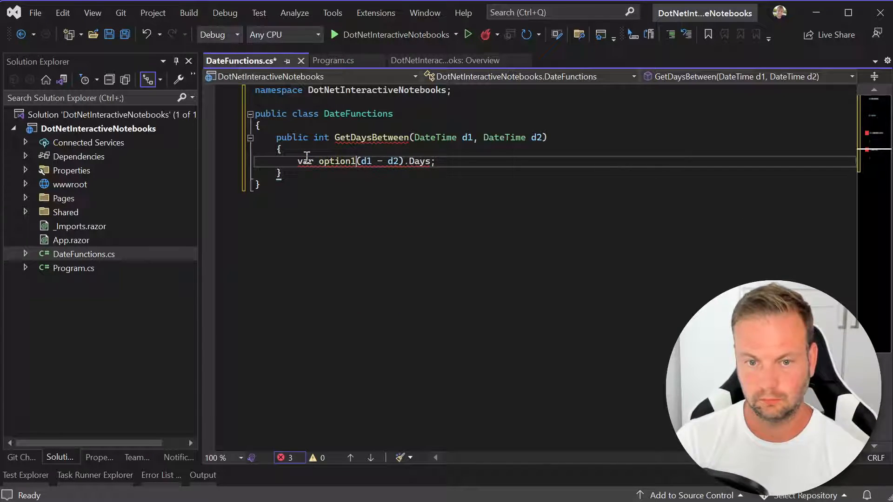
type("=")
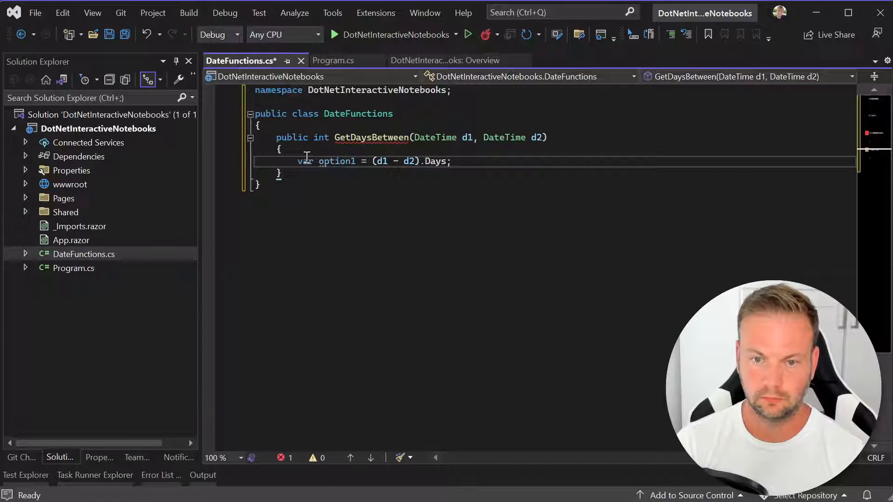
double_click(306, 161)
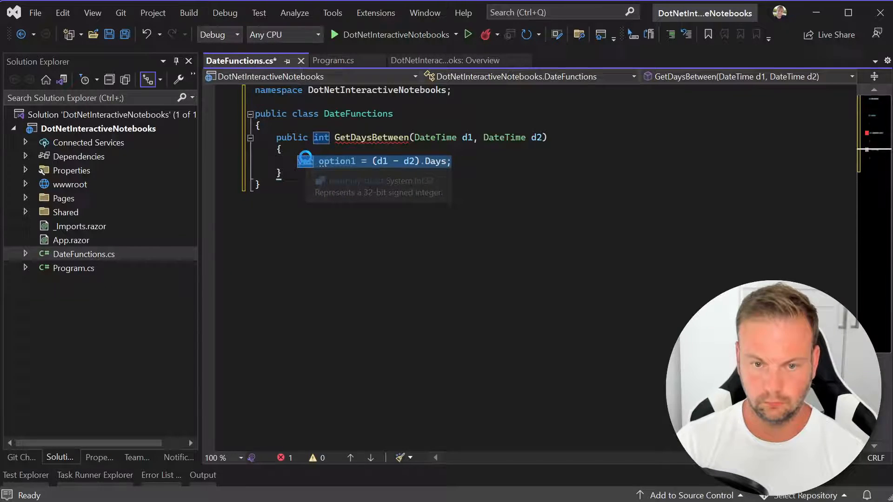
left_click(465, 161)
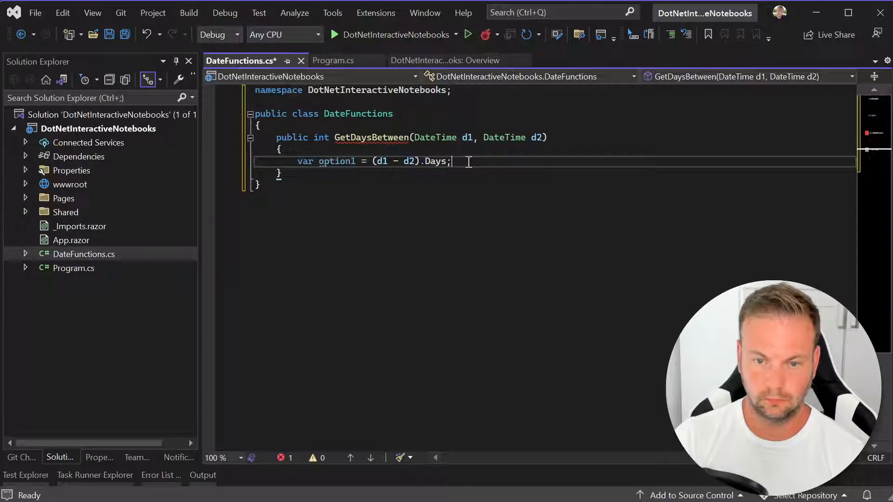
type("var option1 = (d1 - d2).Days;")
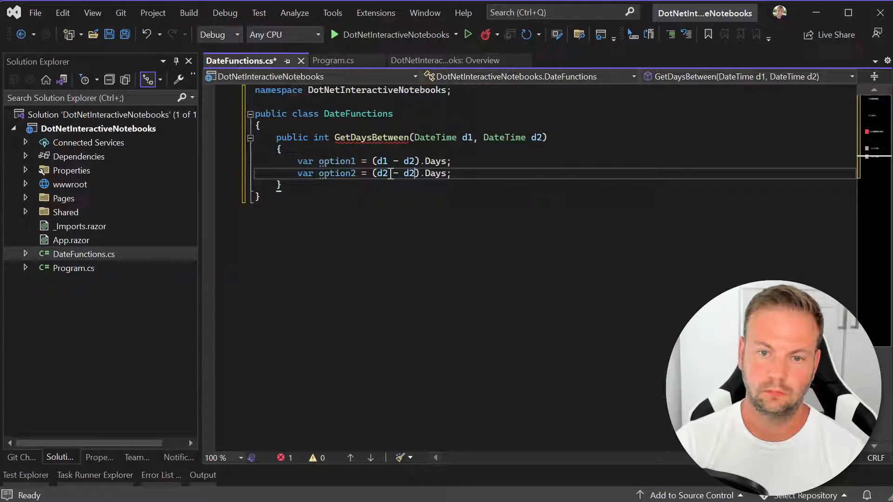
Add var option2 = (d2 - d1).Days; and a placeholder return 0; to the method
type("d1")
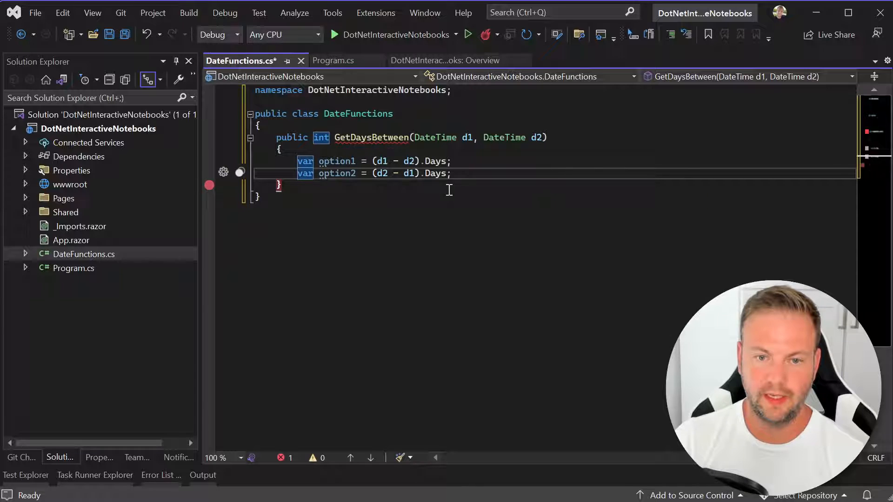
type("return")
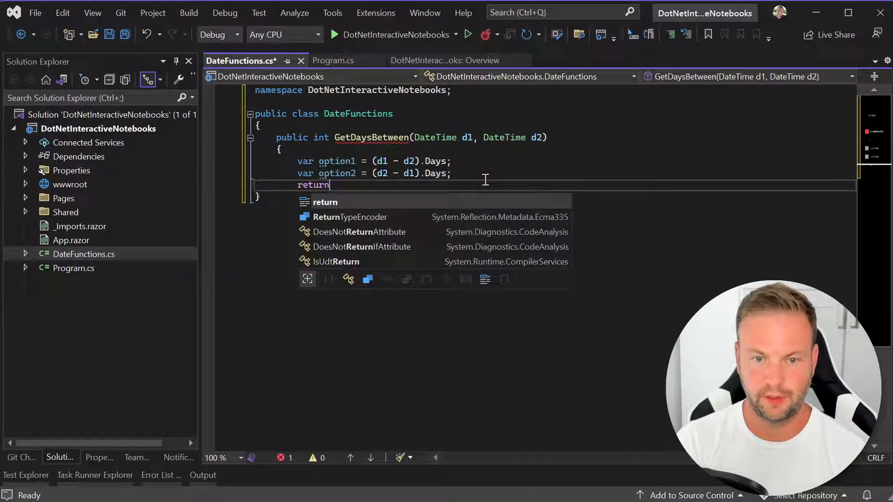
type("pr")
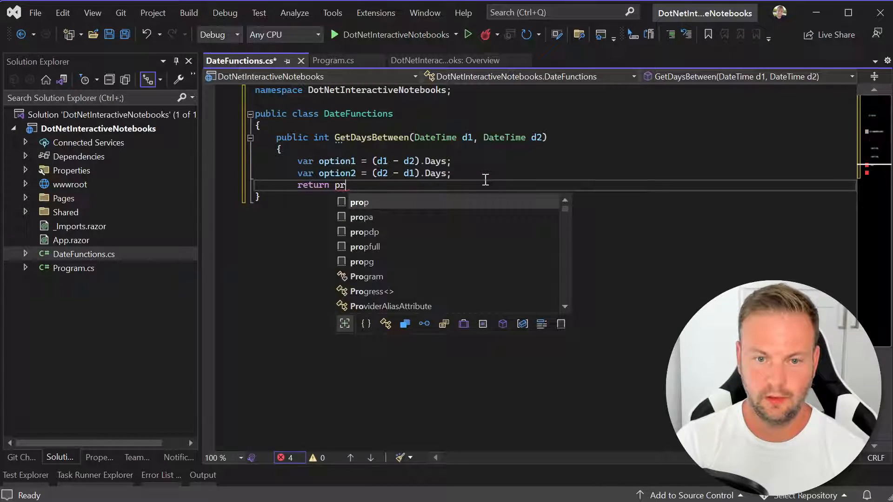
key("Backspace")
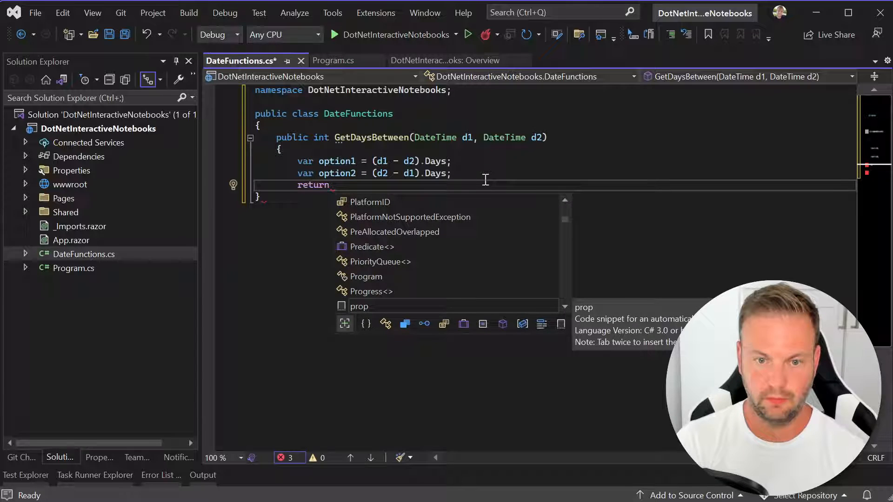
type("0;")
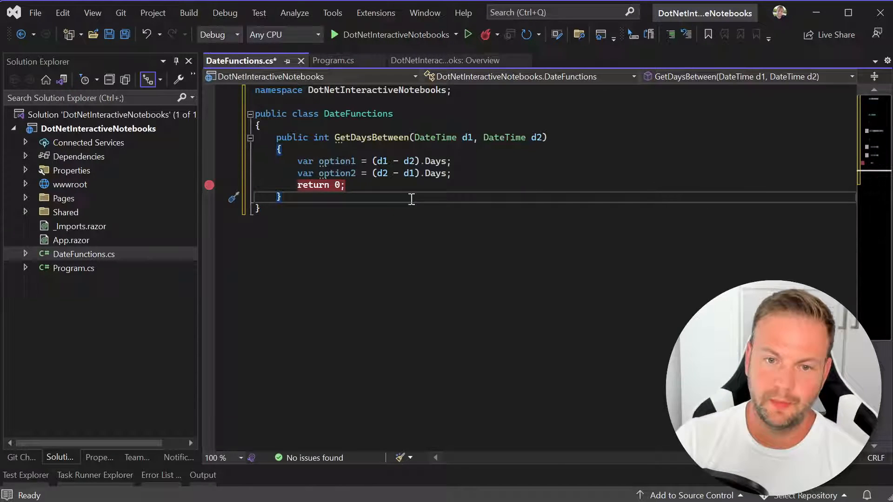
mouse_move(411, 162)
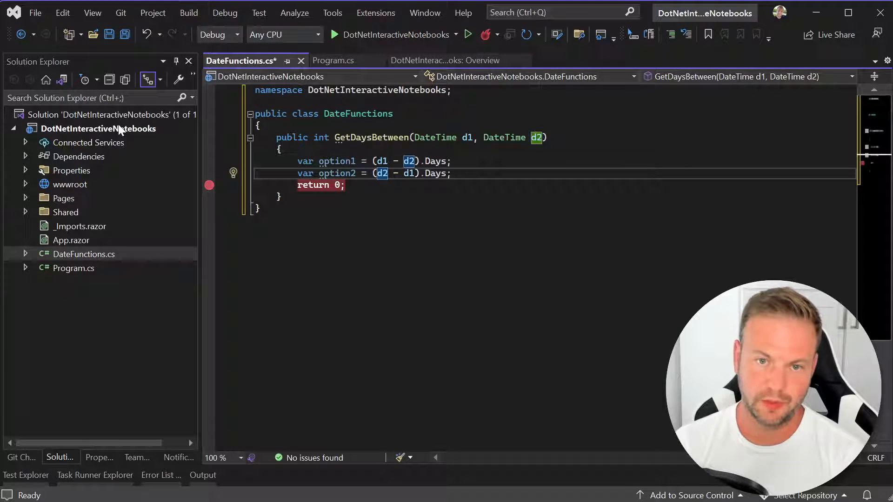
left_click(376, 13)
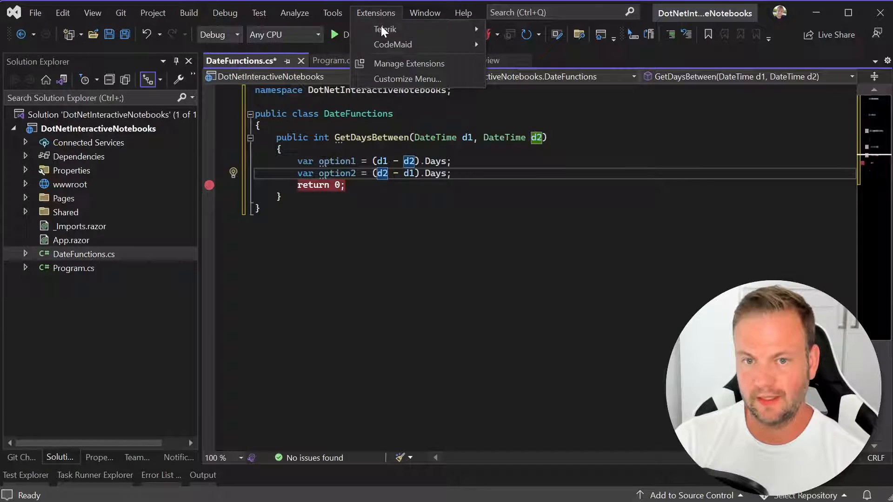
left_click(409, 64)
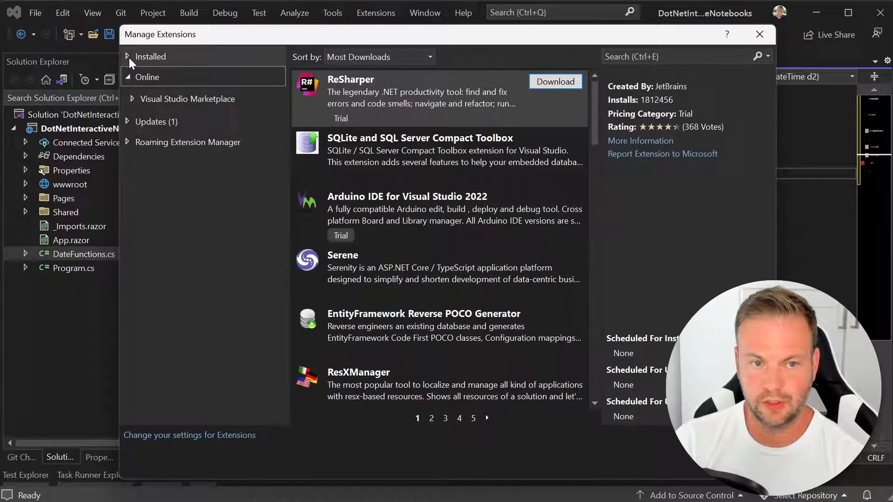
left_click(129, 56)
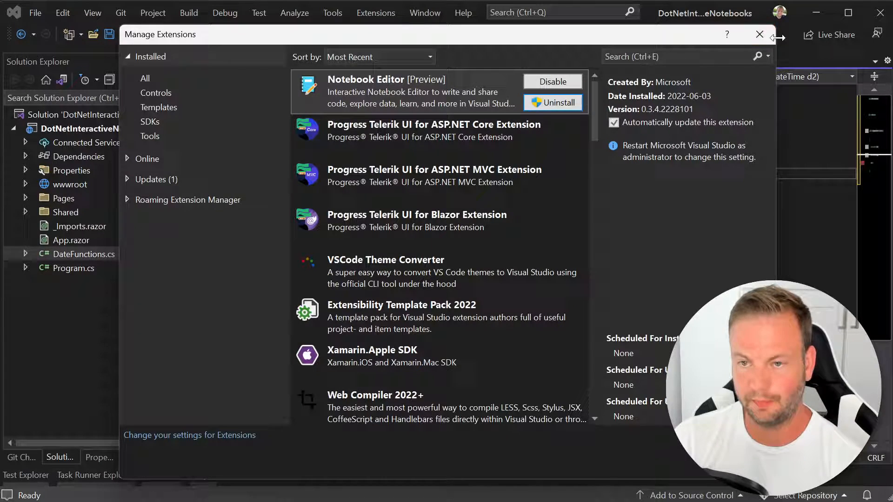
left_click(759, 34)
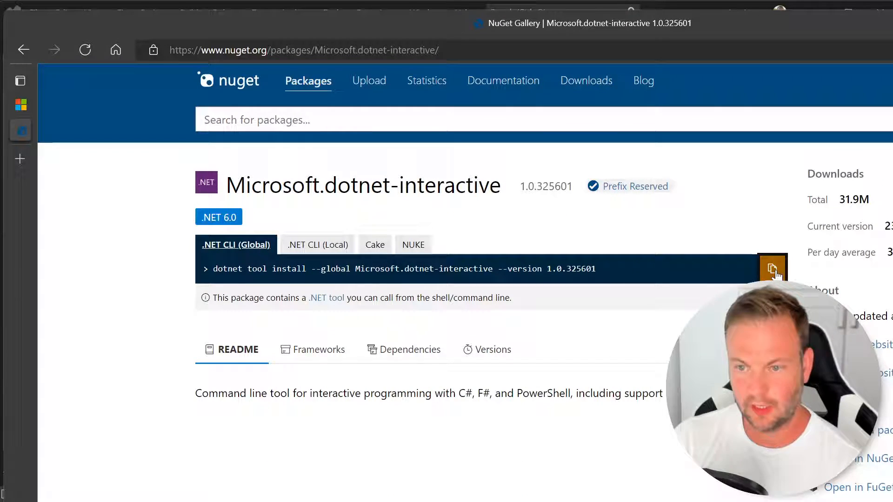
mouse_move(210, 274)
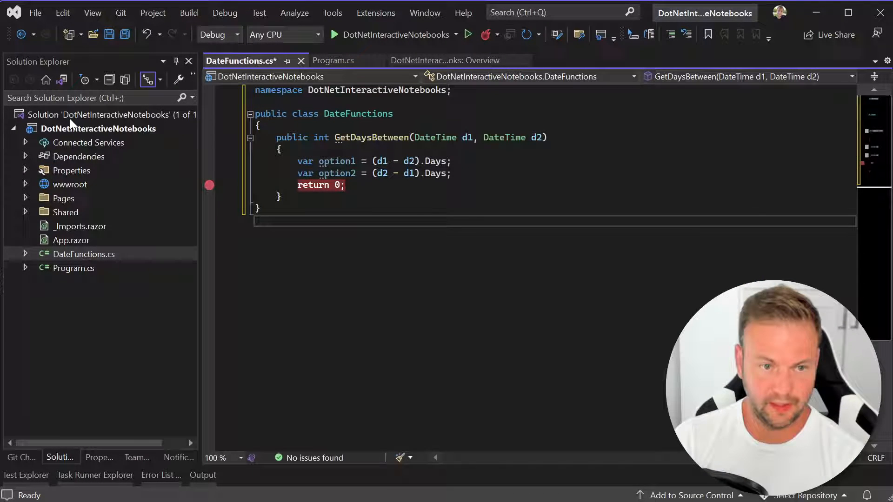
mouse_move(83, 120)
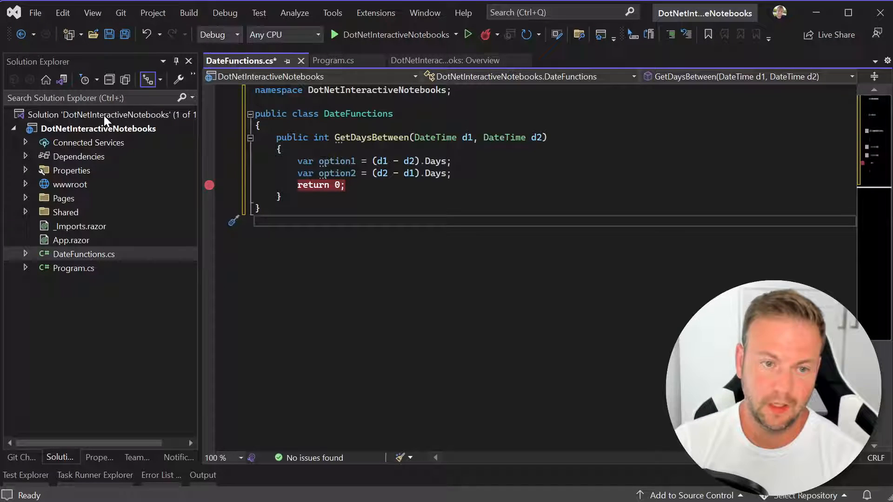
mouse_move(102, 122)
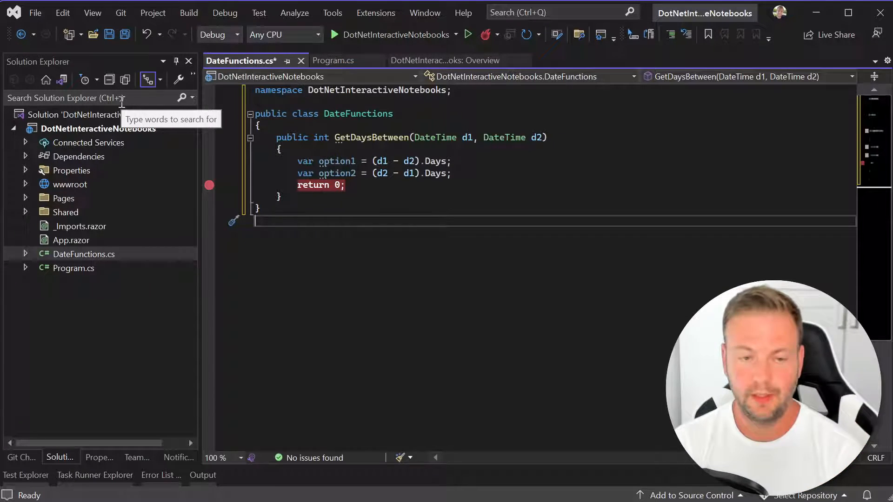
Bring the project's CSharp.ipynb notebook with its Adding Days Example cell into view
double_click(77, 254)
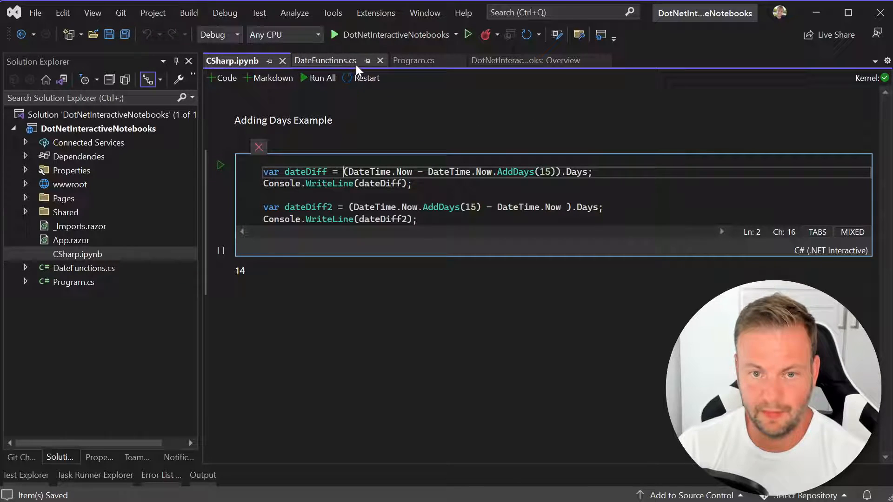
left_click(324, 61)
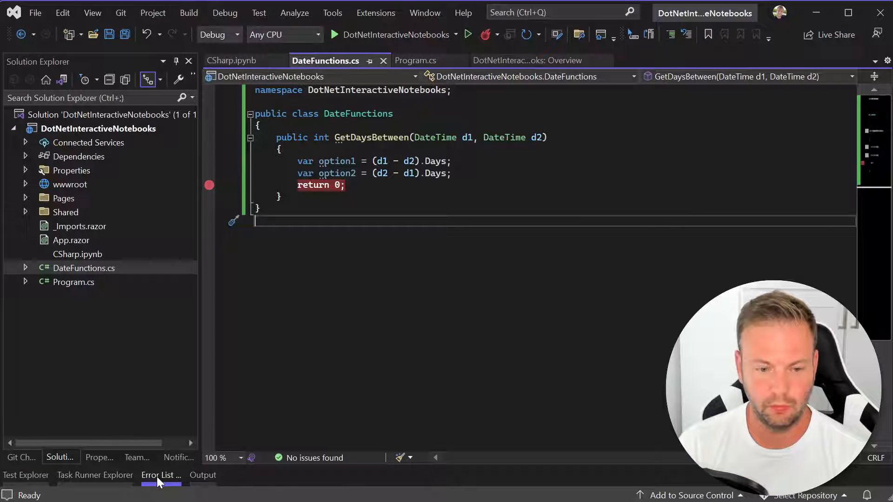
mouse_move(148, 484)
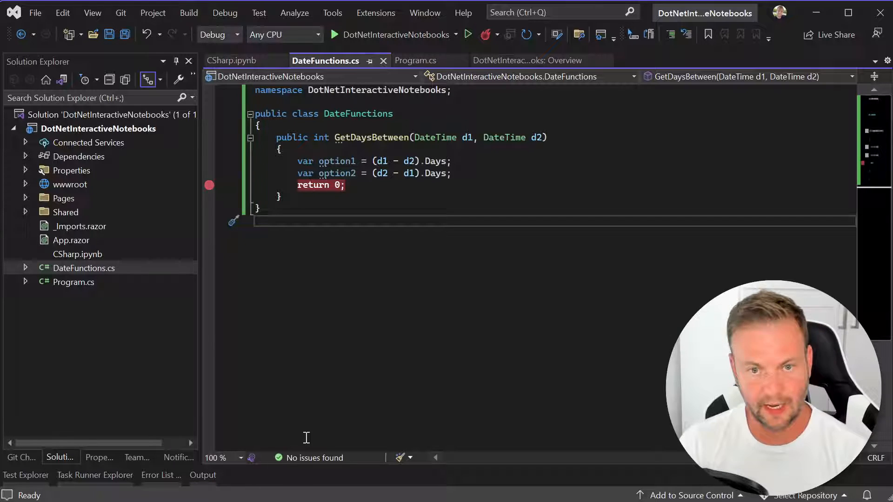
mouse_move(316, 396)
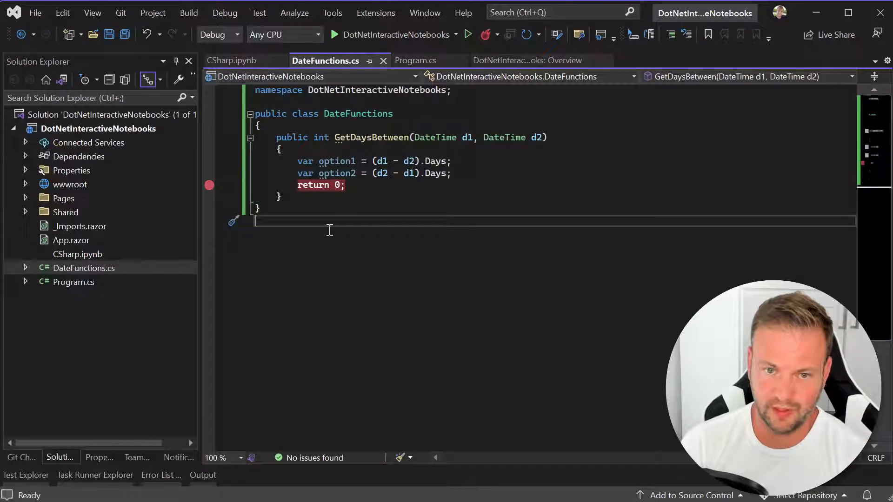
left_click(232, 60)
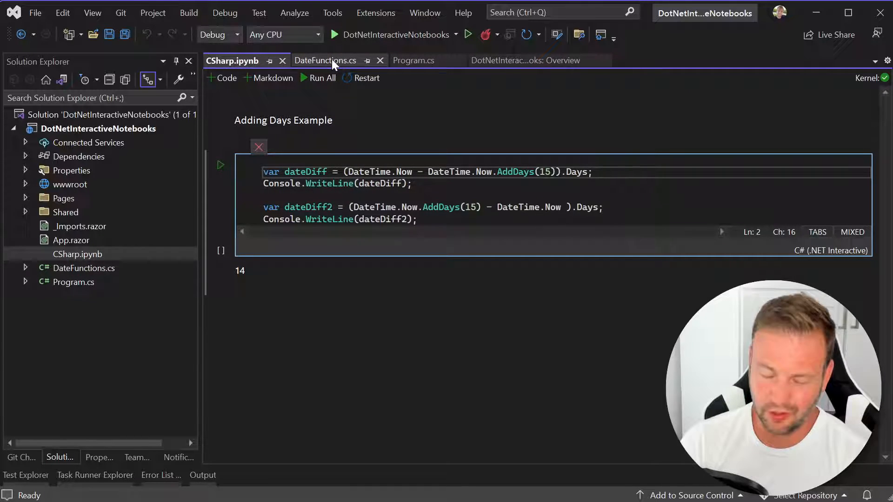
left_click(326, 60)
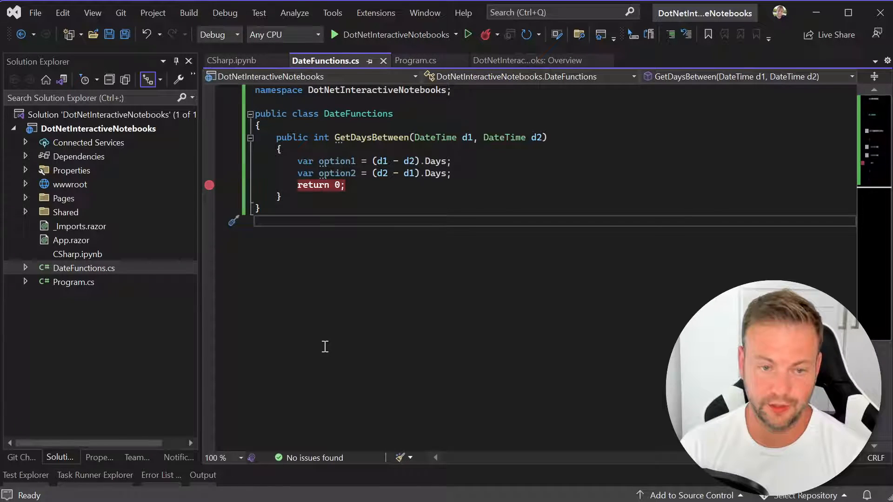
left_click(233, 61)
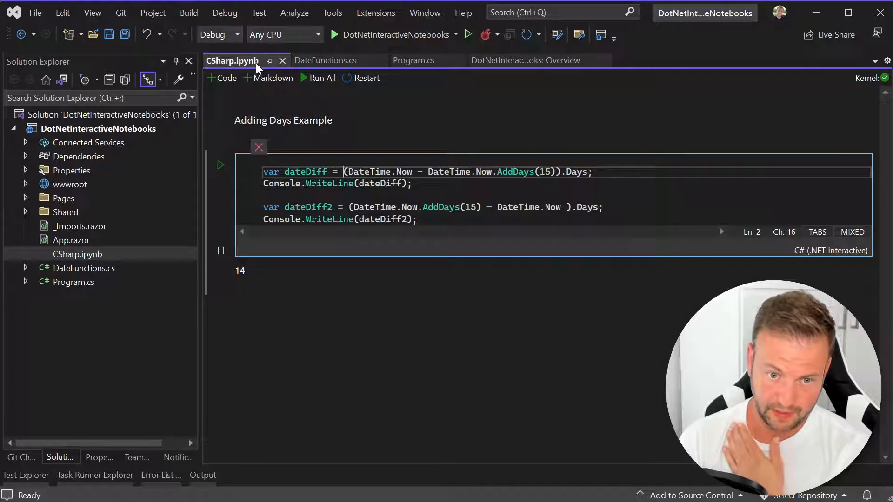
mouse_move(263, 78)
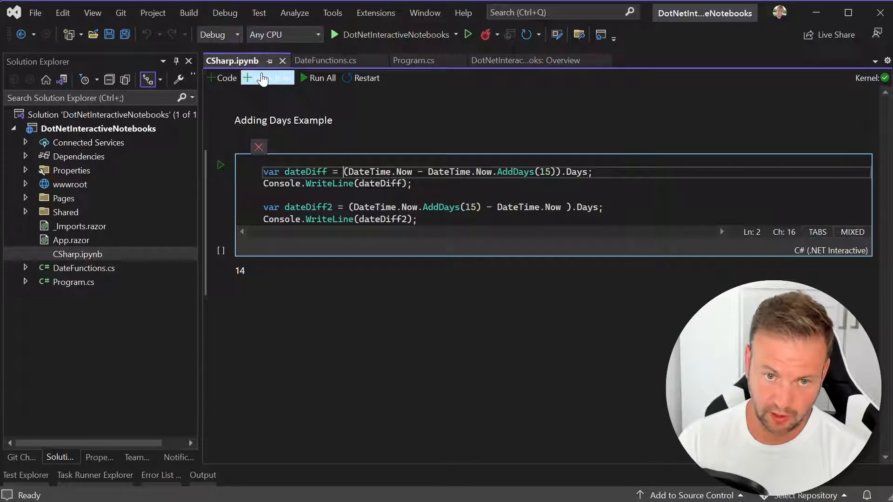
left_click(283, 120)
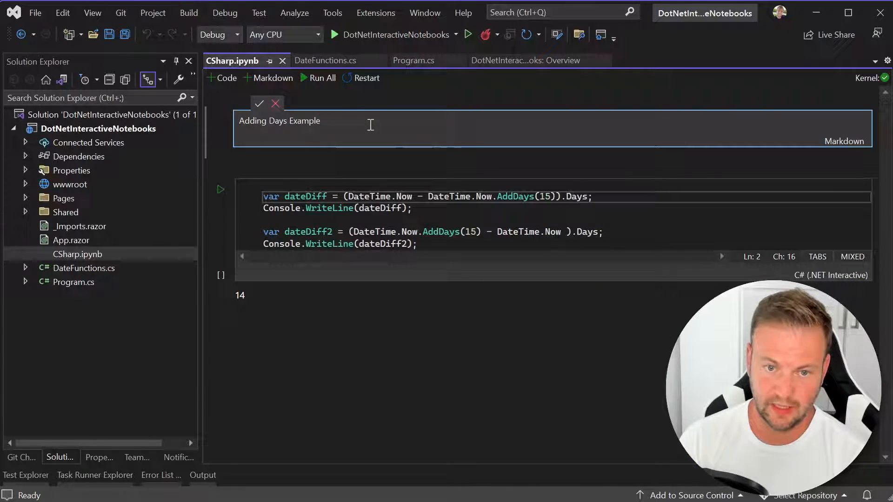
type(":)")
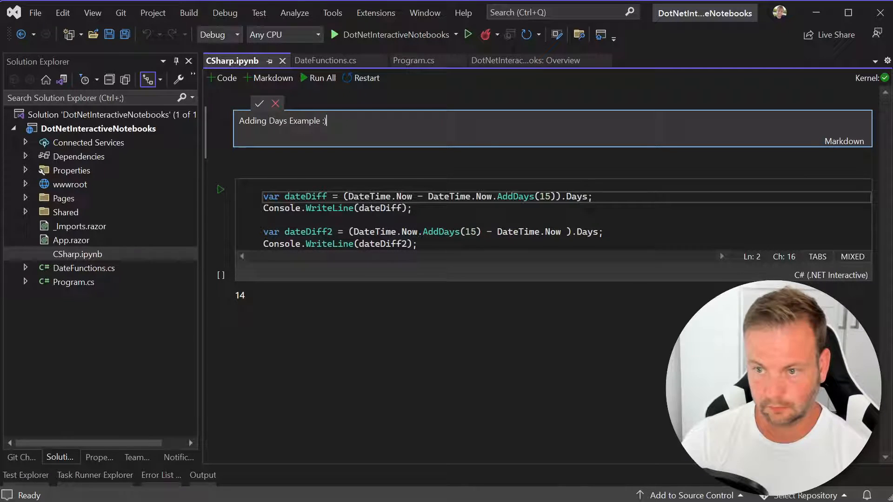
left_click(259, 103)
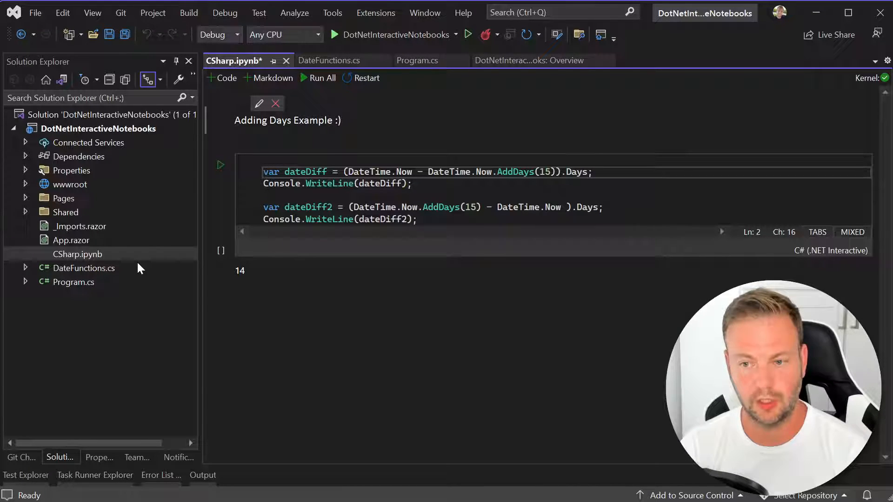
mouse_move(815, 251)
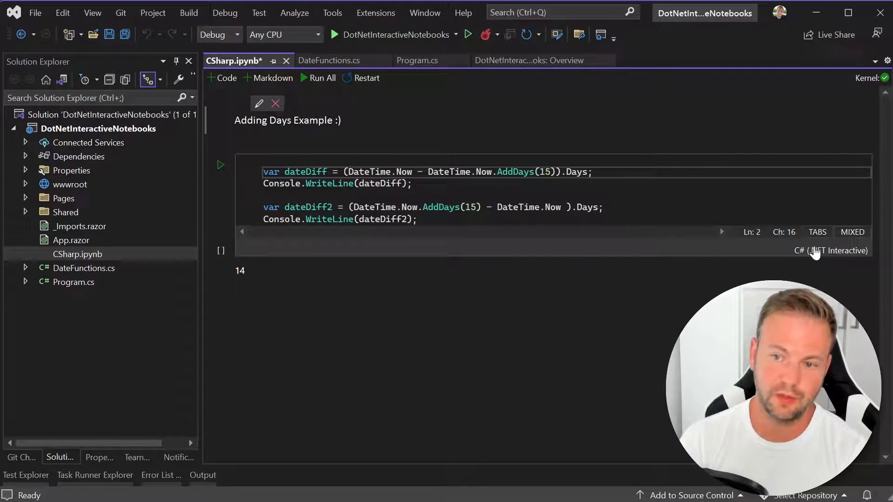
mouse_move(277, 268)
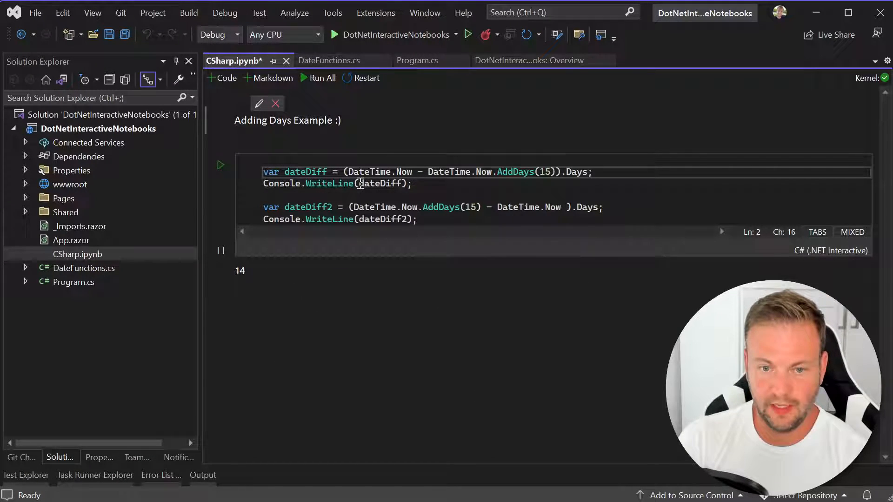
Run the cell to get -15 and 14, then highlight DateTime.Now.AddDays(15) on the second line
left_click(296, 171)
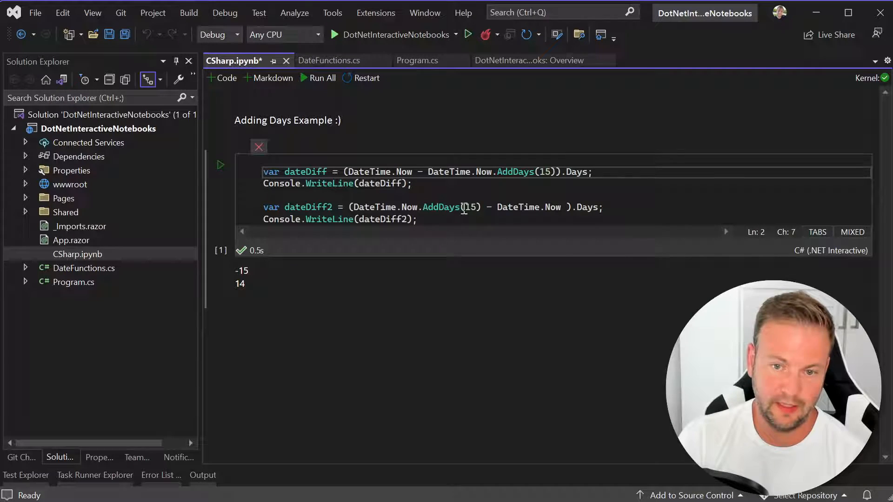
left_click_drag(352, 206, 481, 207)
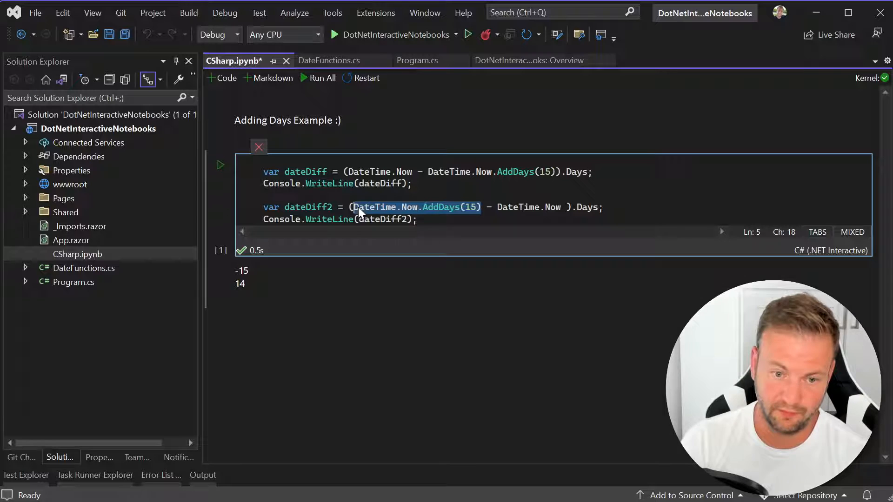
mouse_move(241, 288)
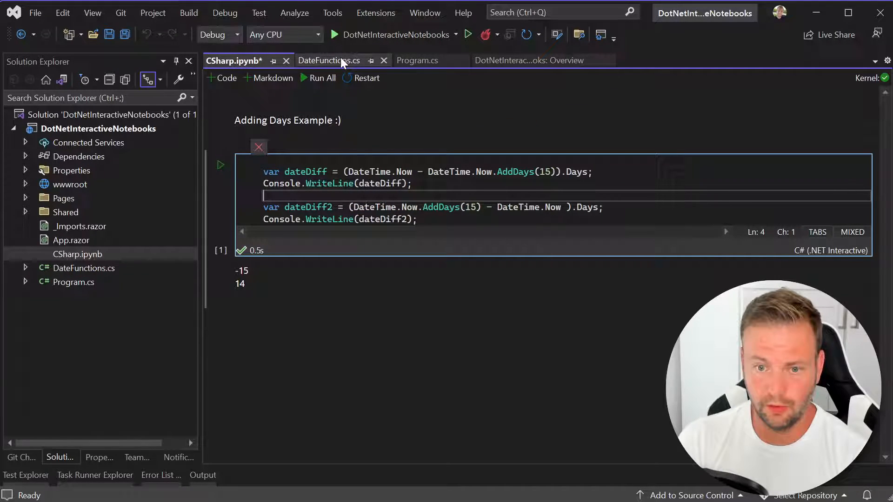
Trim GetDaysBetween in DateFunctions.cs to just option1, then show the CSharp notebook again
left_click(329, 61)
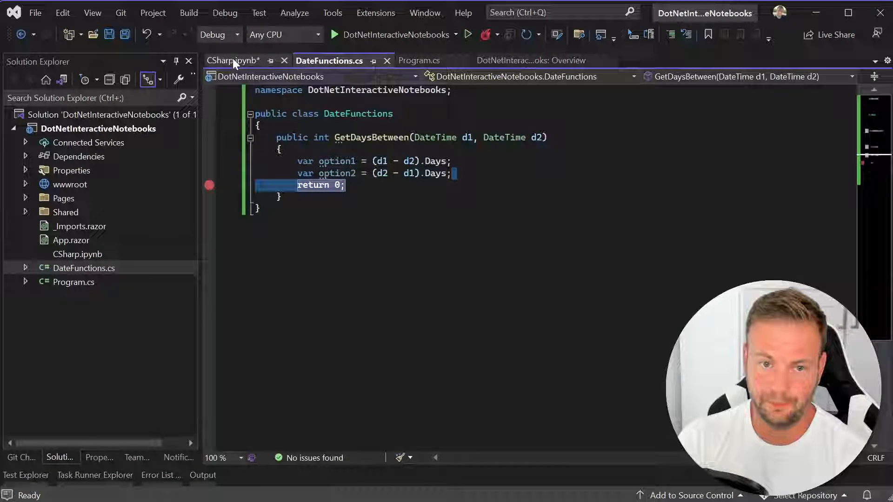
left_click(233, 61)
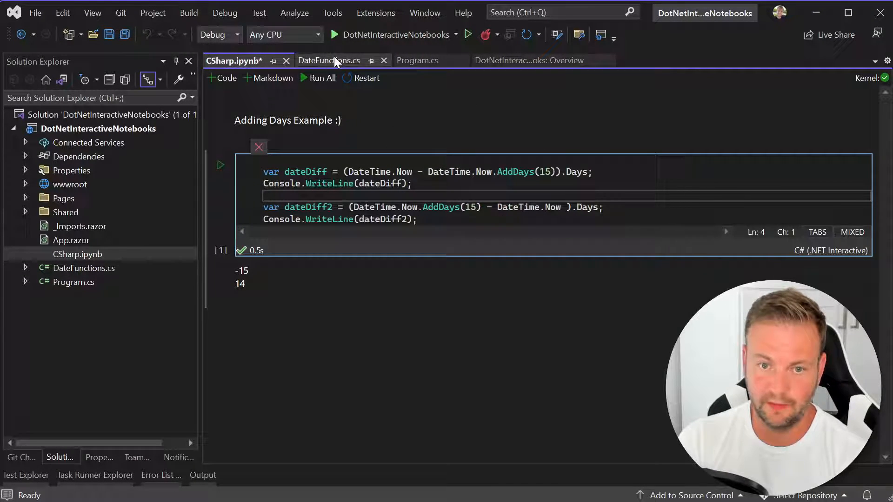
left_click(329, 60)
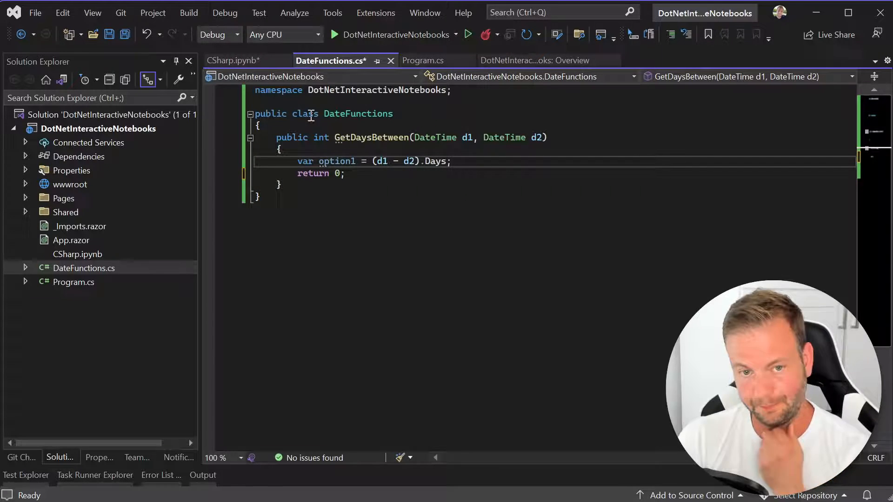
mouse_move(253, 66)
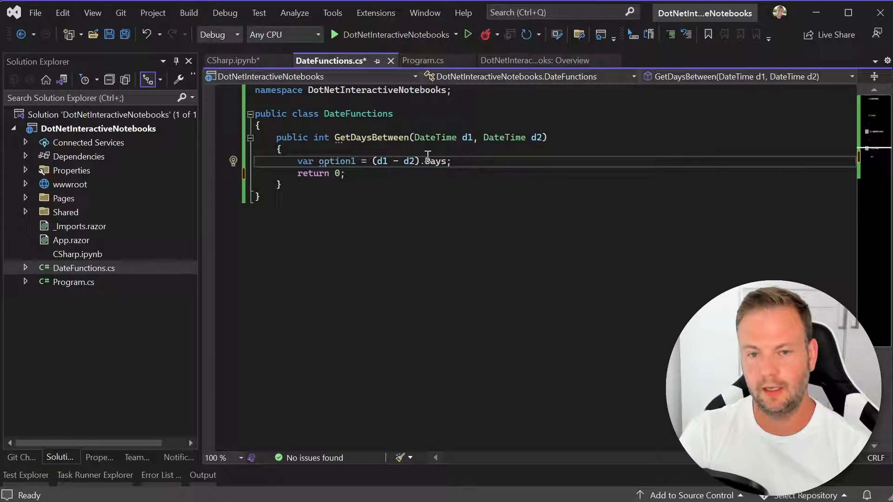
mouse_move(435, 162)
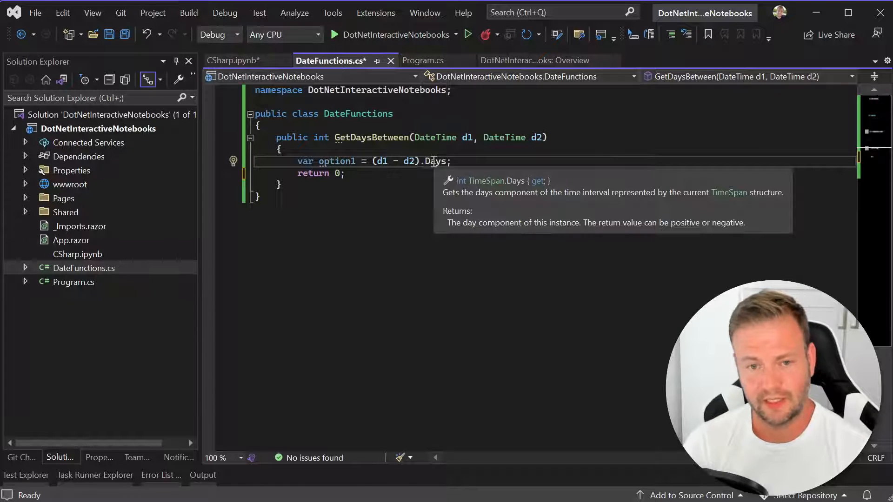
left_click(233, 60)
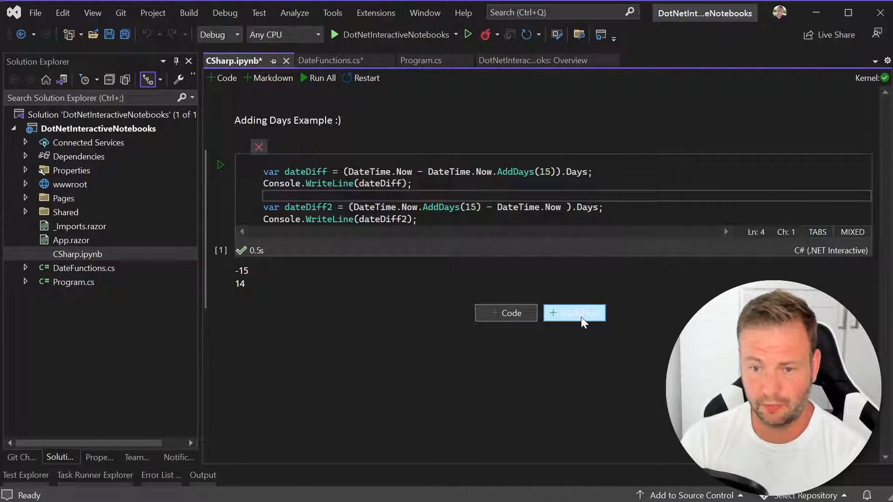
Add a markdown cell headed C# Notepad below the existing output
left_click(575, 313)
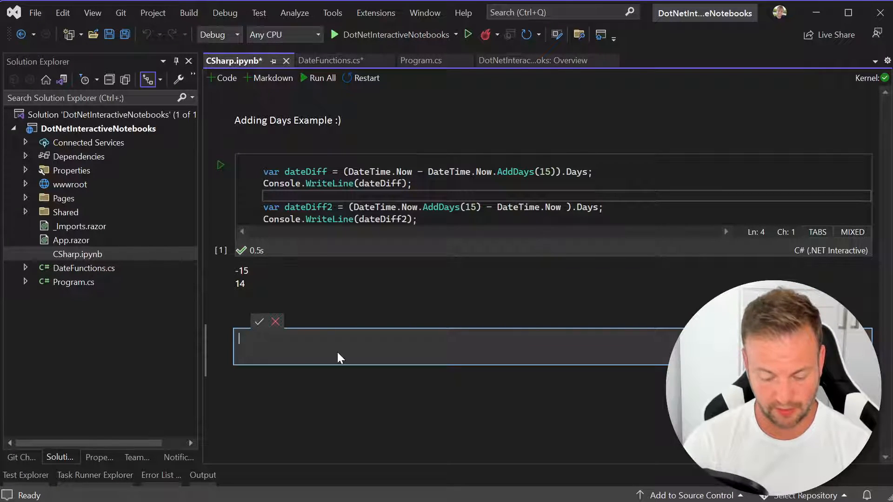
type("C#")
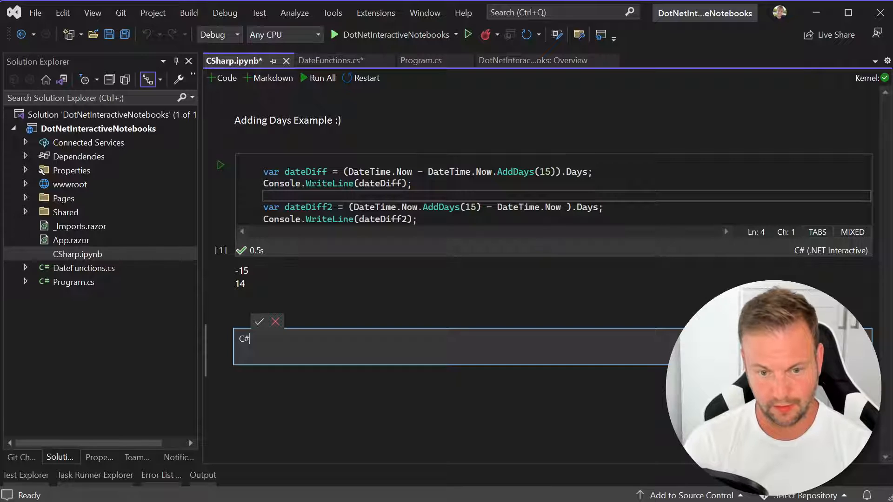
type("Scra")
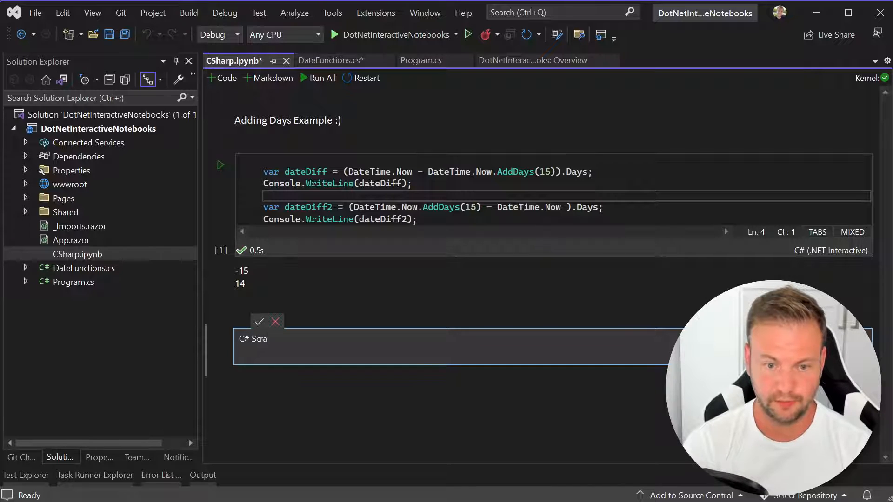
type("tch")
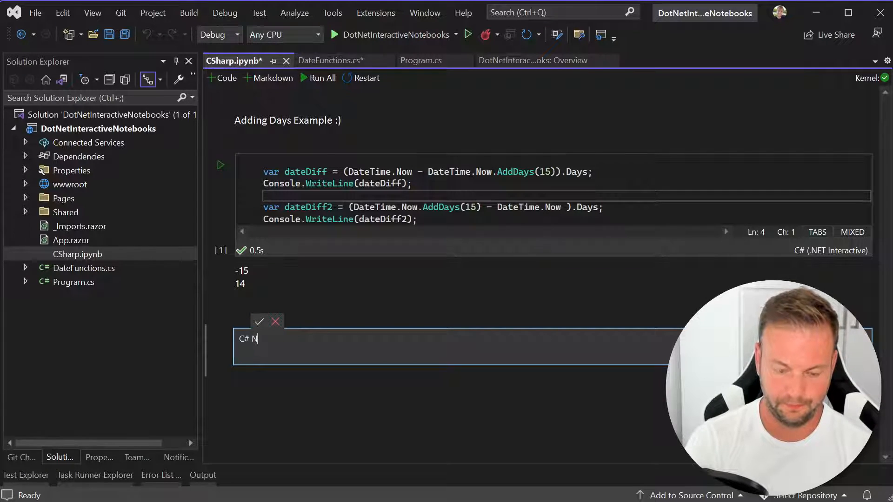
type("otepad")
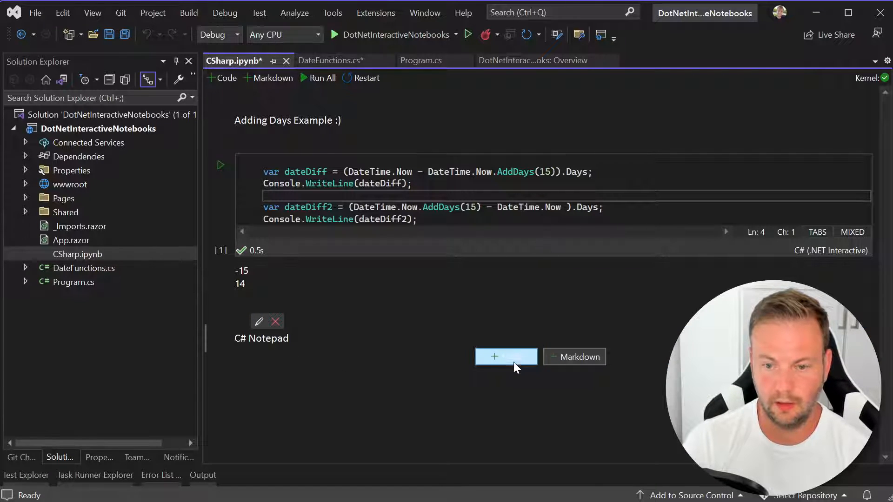
Add a code cell with var test = "This is a cool test" and Console.WriteLine(test), and run it
left_click(506, 357)
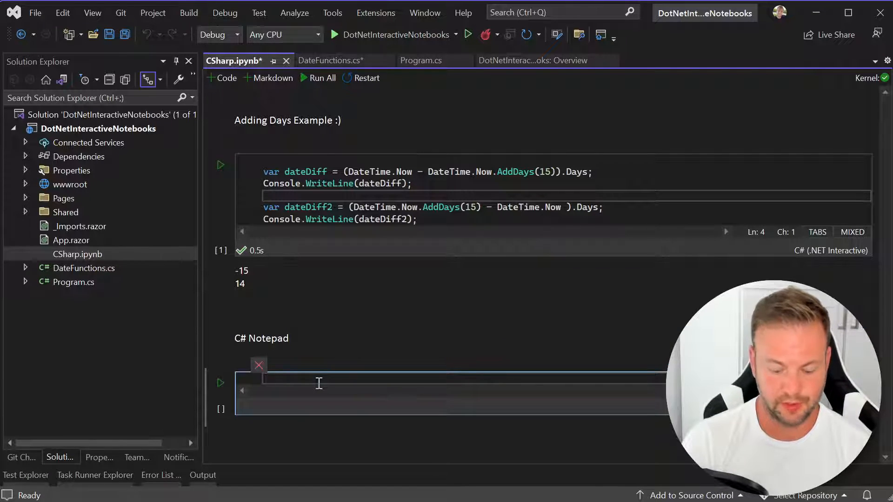
type("var test")
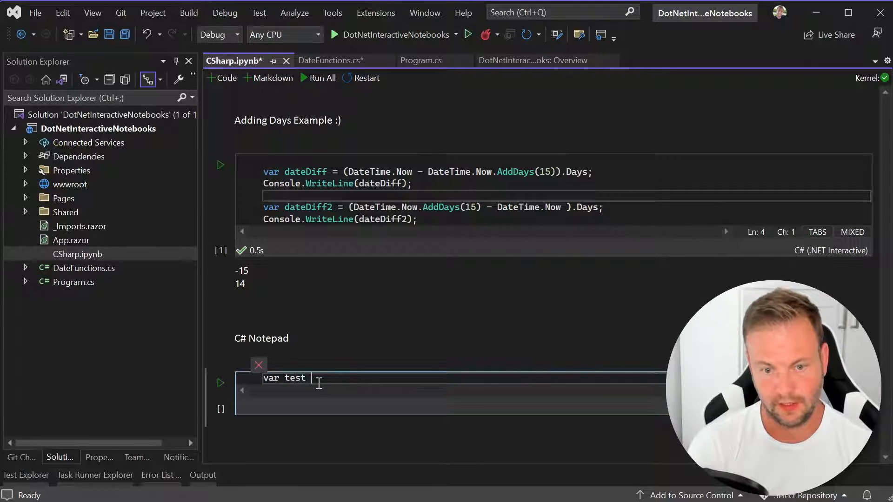
type("= \"This is a")
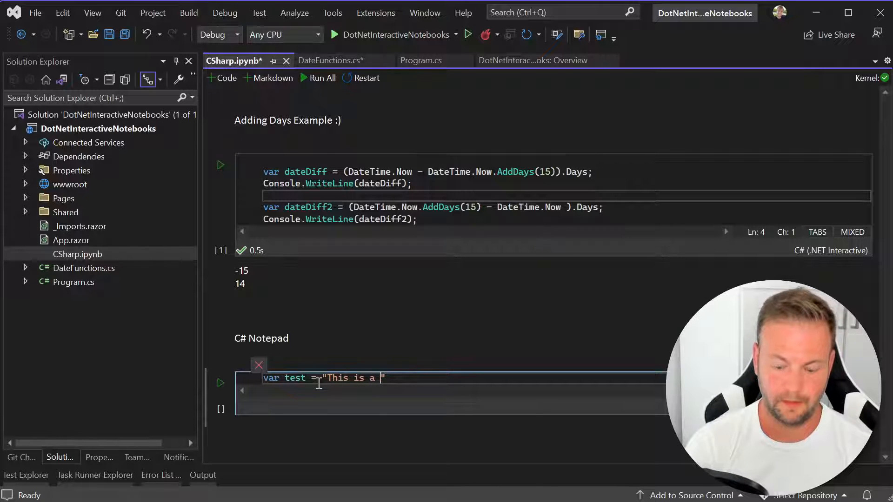
type("cool test\"")
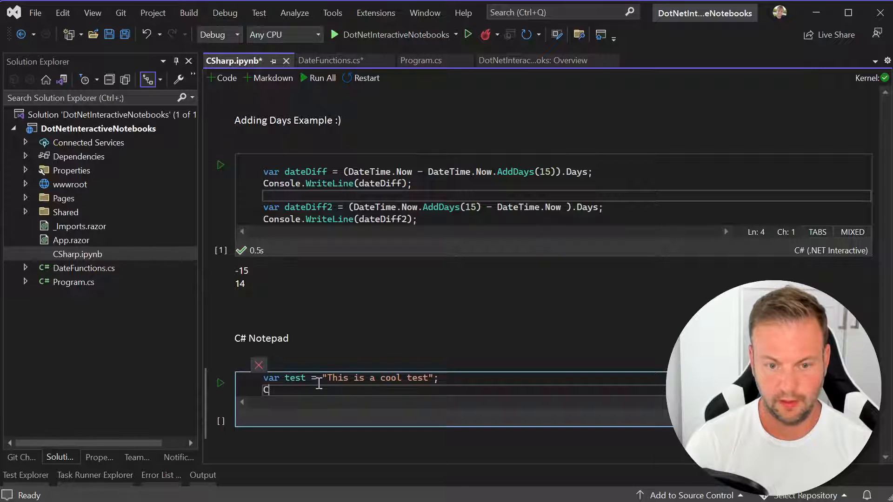
type("onsole")
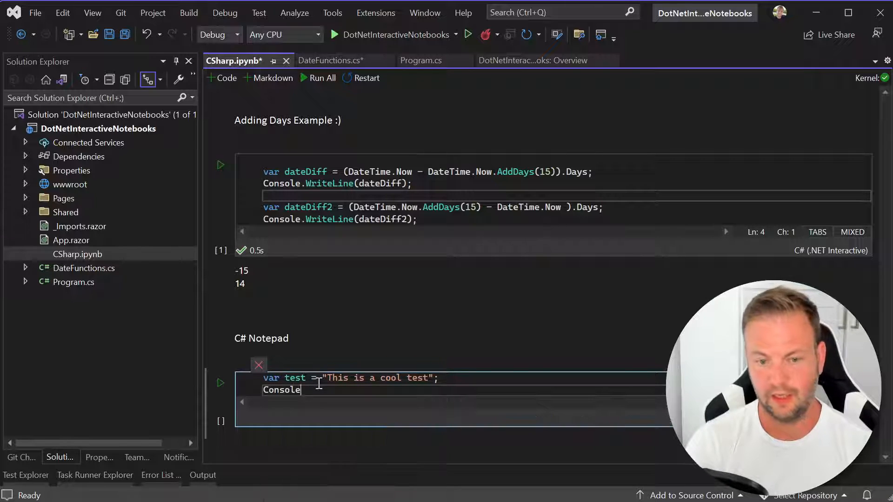
type(".")
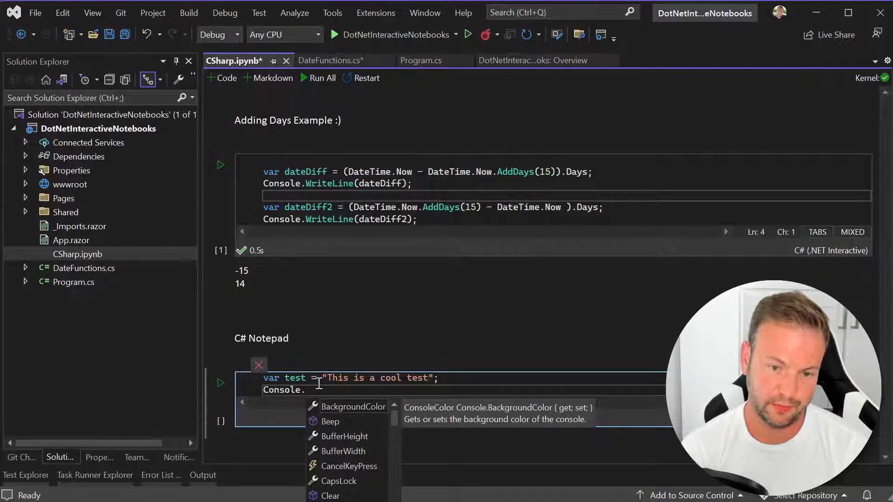
type("wr")
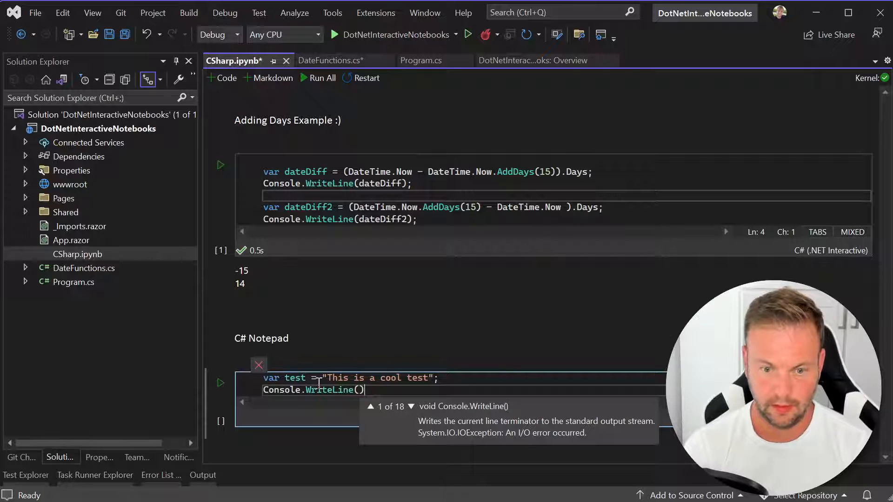
type("test")
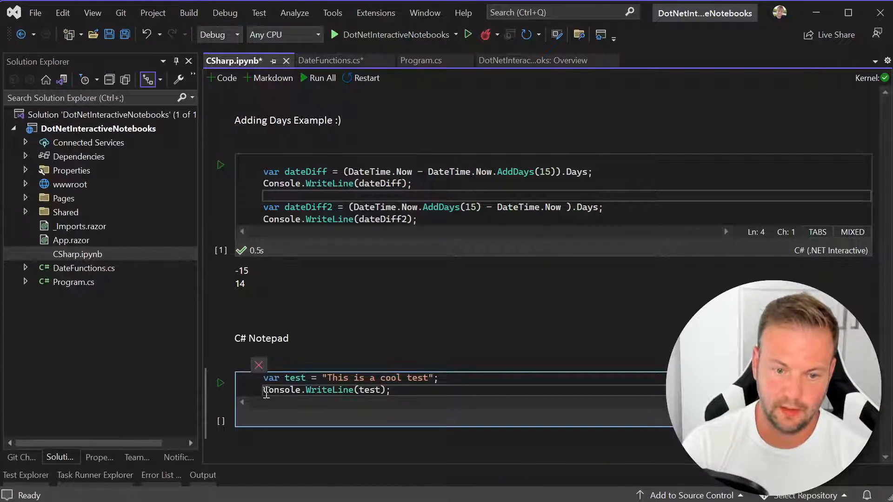
left_click(220, 383)
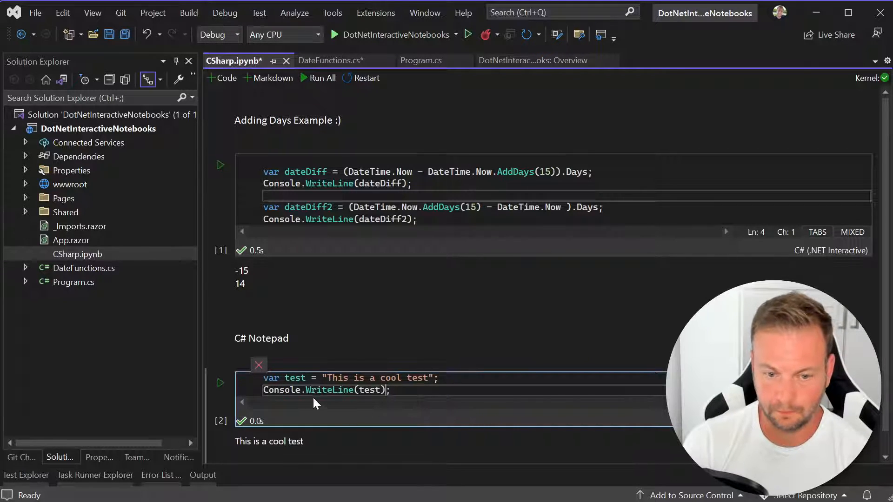
left_click(437, 397)
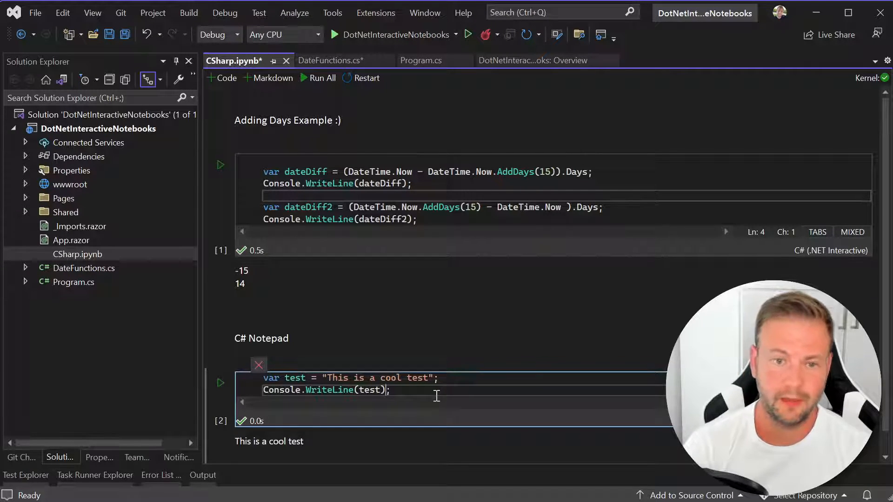
left_click(366, 183)
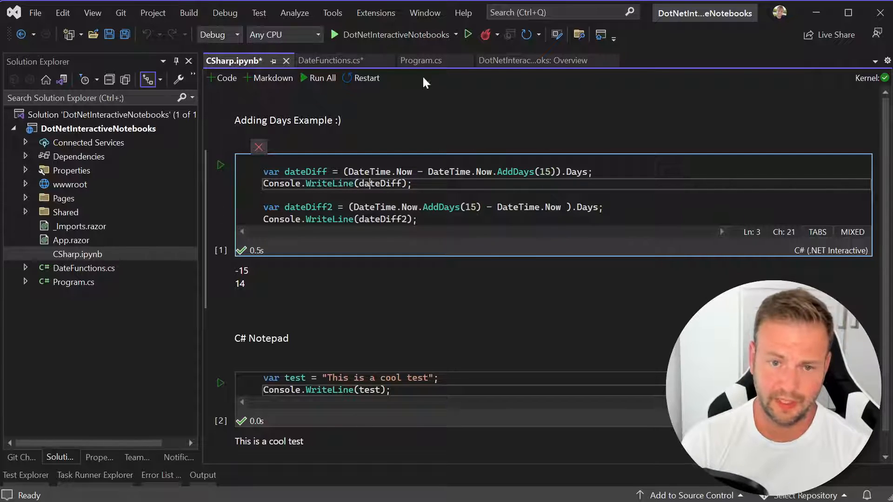
Copy the DateFunctions class from its file and paste it into a new notebook code cell
left_click(330, 61)
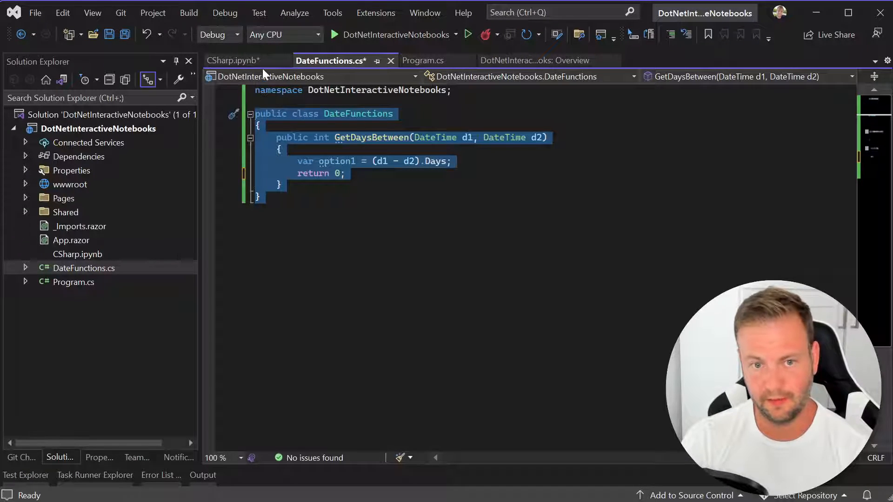
left_click(233, 61)
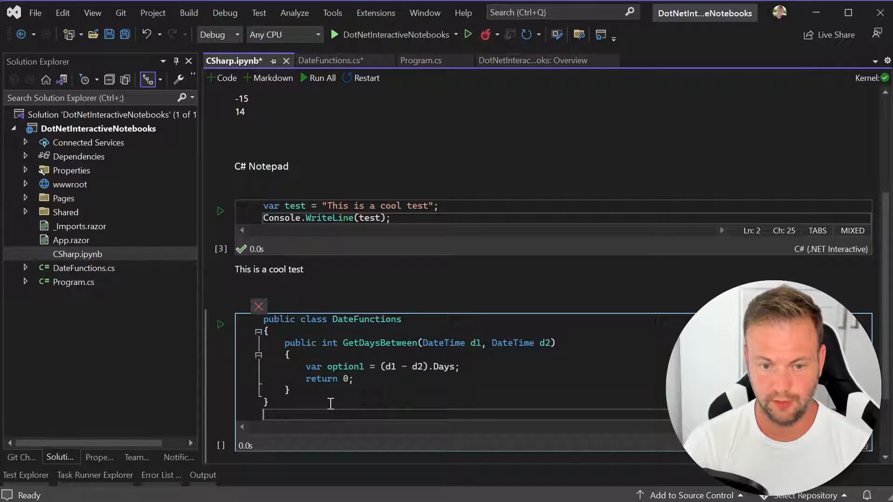
Below the class, write var df = new DateFunctions();
type("var df")
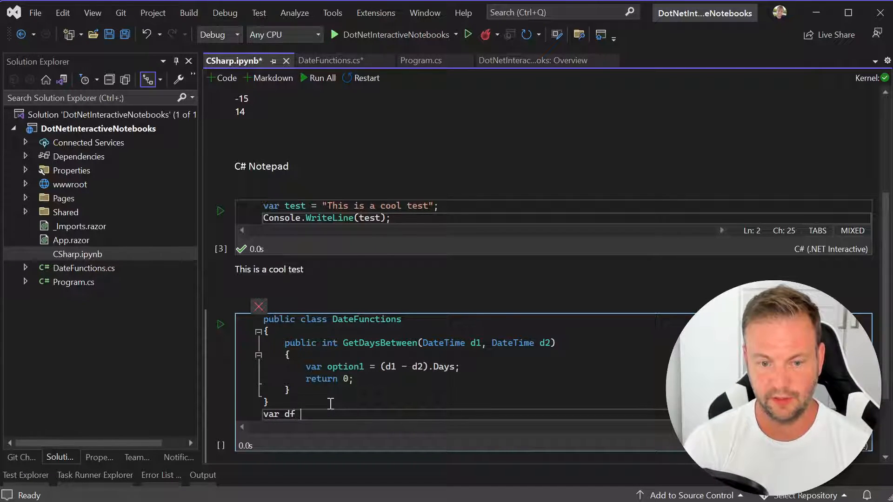
type("= new Dat")
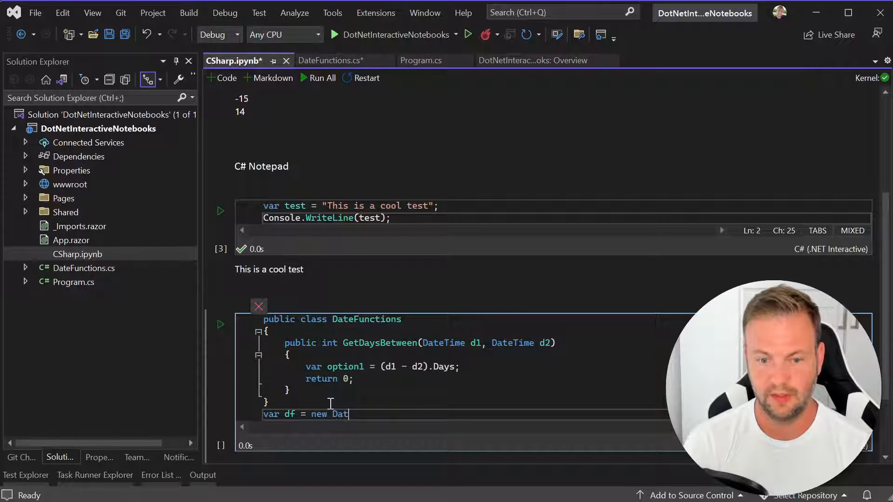
type("eFunctions")
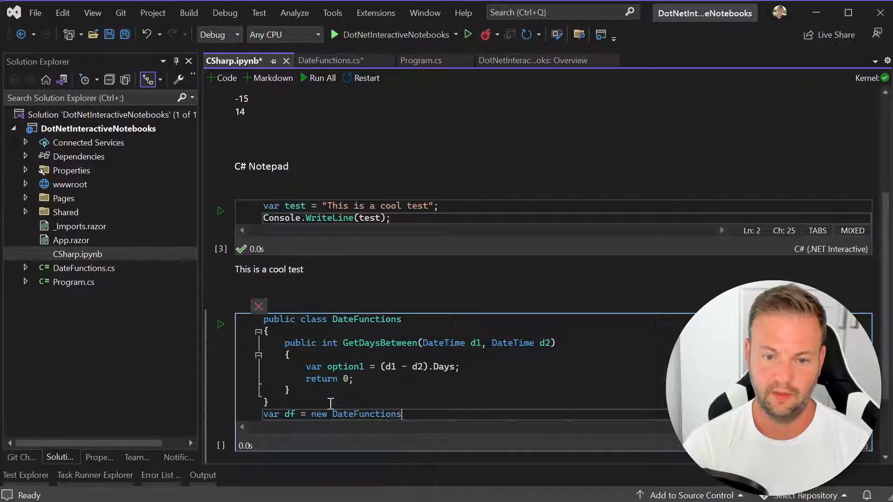
type("()")
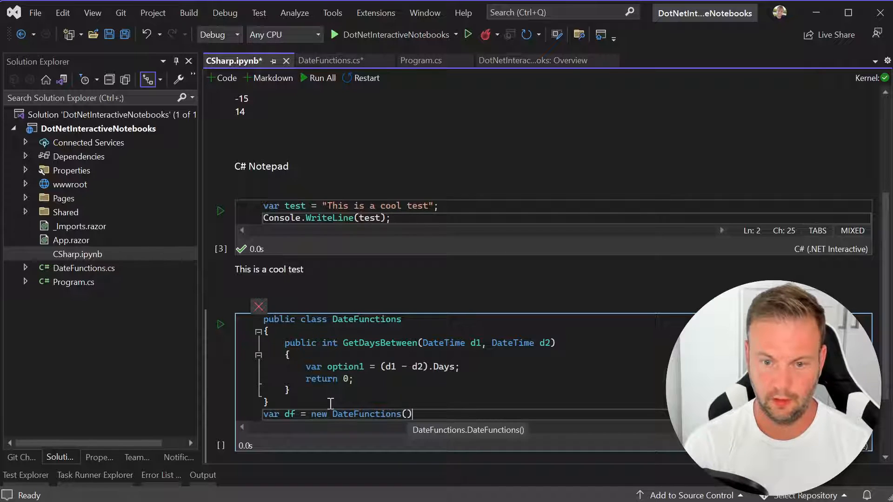
type(";")
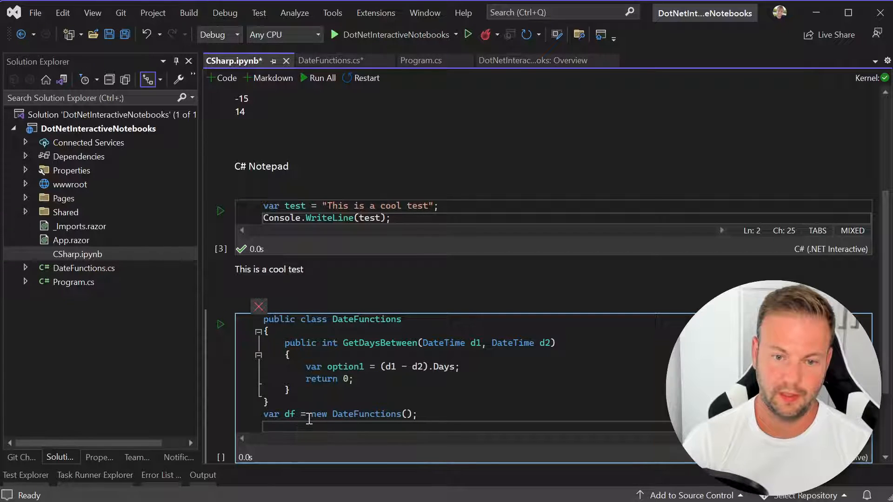
Store df.GetDaysBetween(DateTime.Now.AddDays(15), DateTime.Now) in a variable and Console.WriteLine it
type("df")
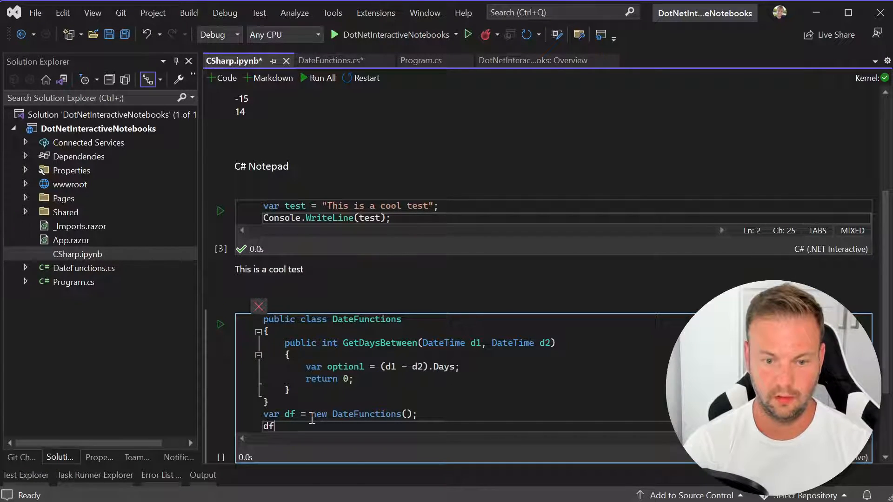
type(".GetDaysBetween(")
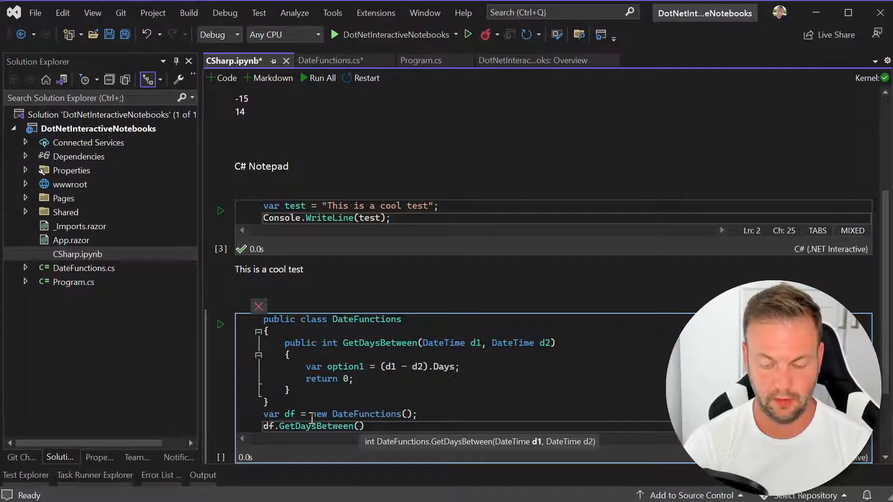
type("DateTime.n")
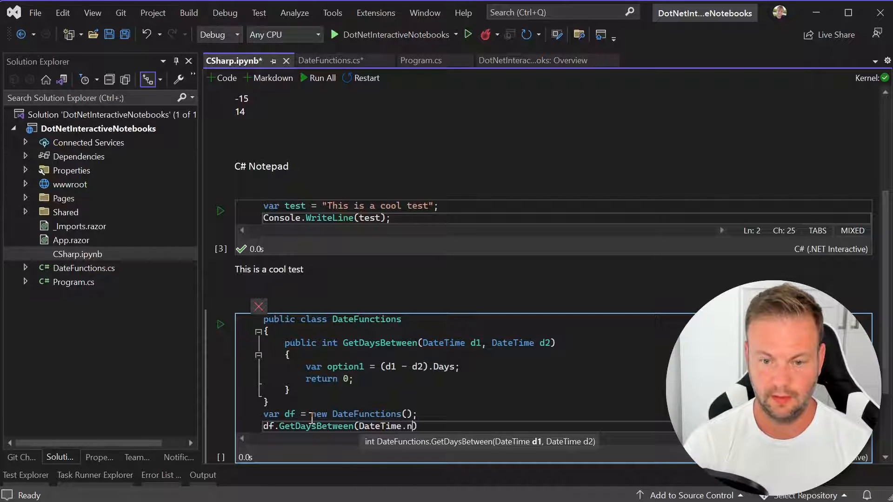
type("ow.AddDays(")
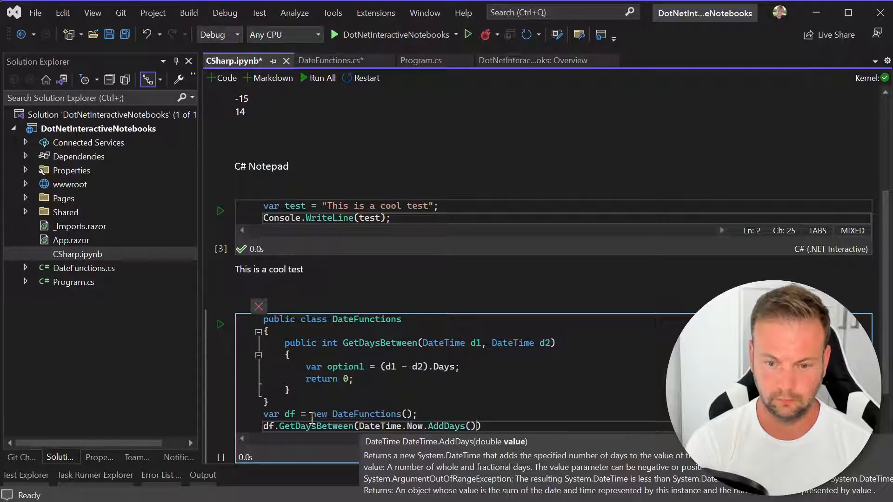
type("15),")
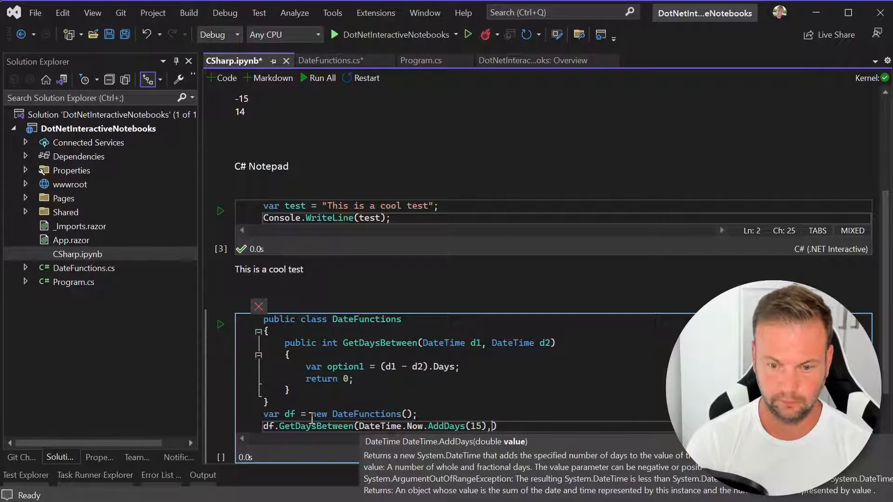
type("Datet")
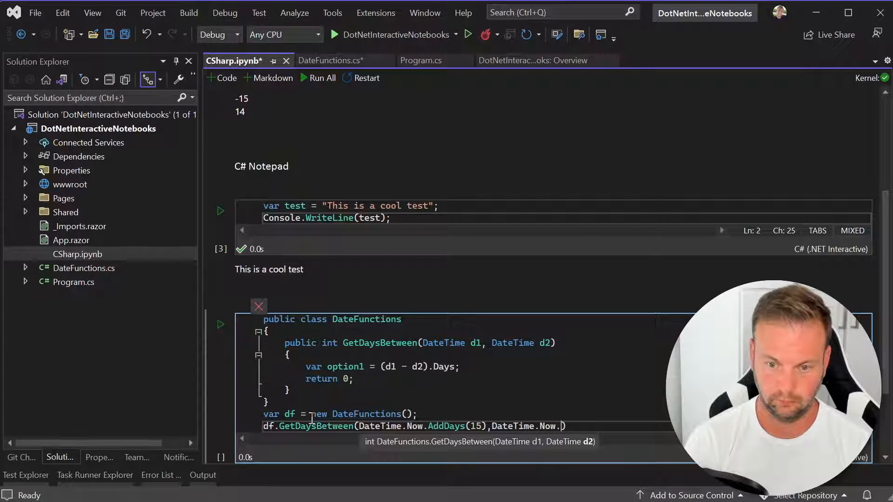
type("add")
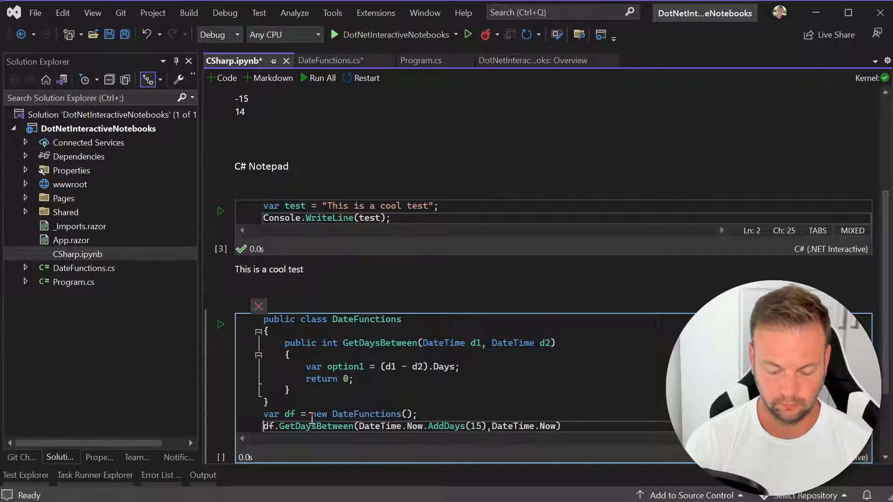
type("var num")
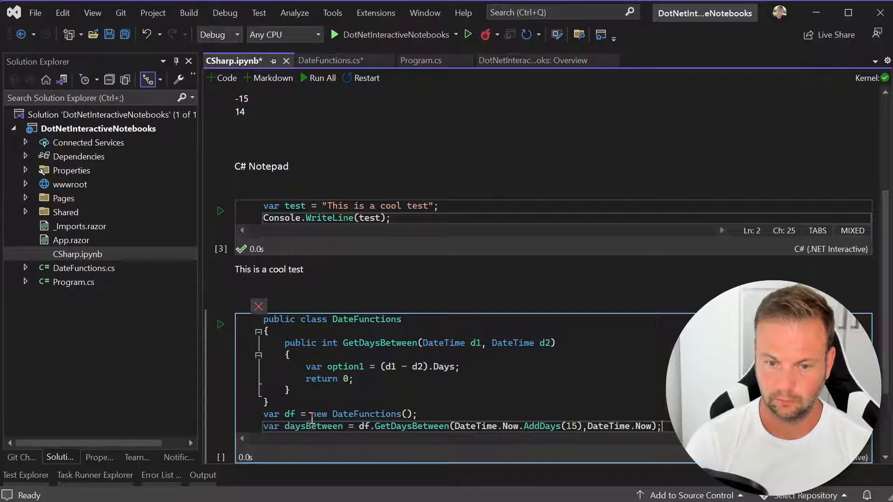
type("Console.")
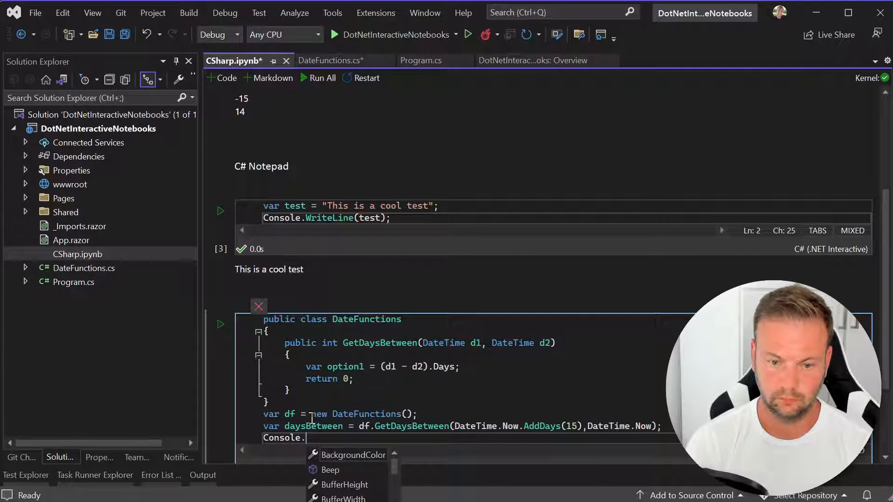
type("wr")
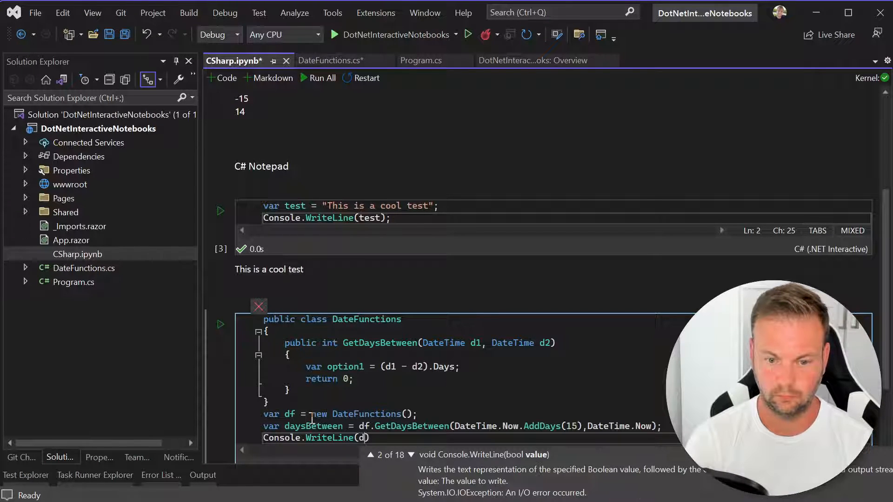
type("aysBetween")
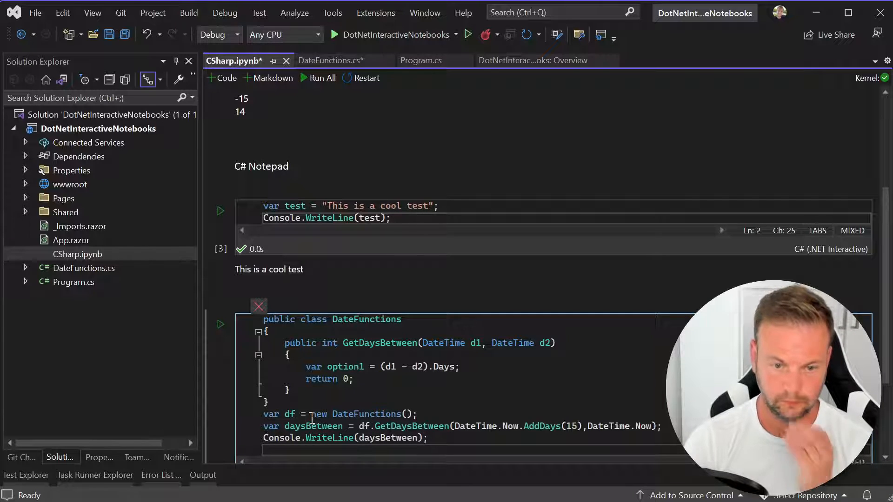
Run the DateFunctions cell (output 0), then begin replacing 'return 0;' with 'return option1;'
left_click(220, 324)
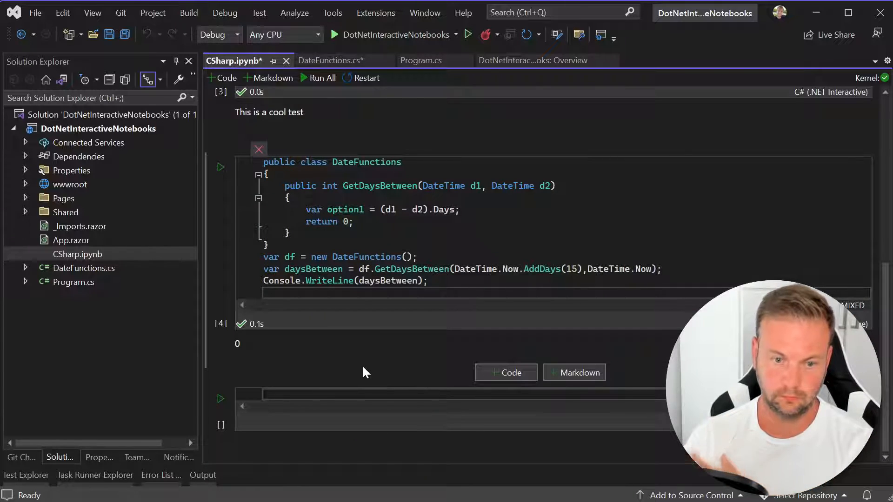
mouse_move(368, 320)
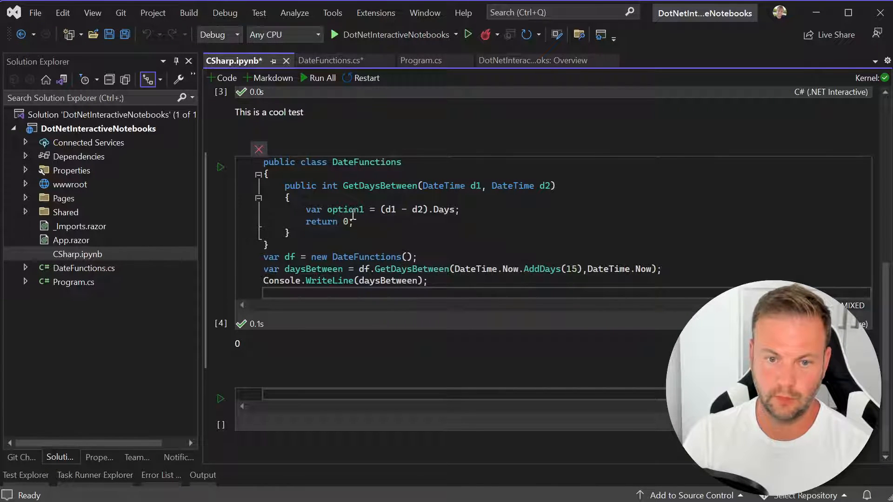
left_click(350, 210)
type("option1")
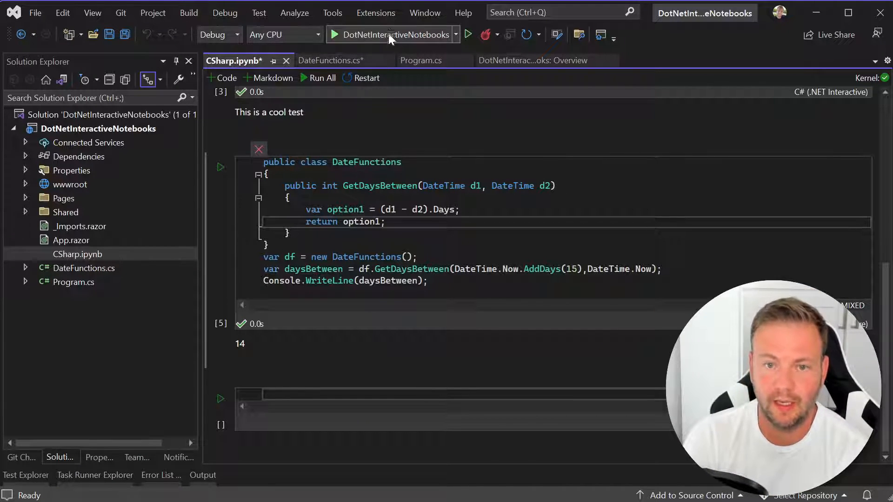
mouse_move(393, 42)
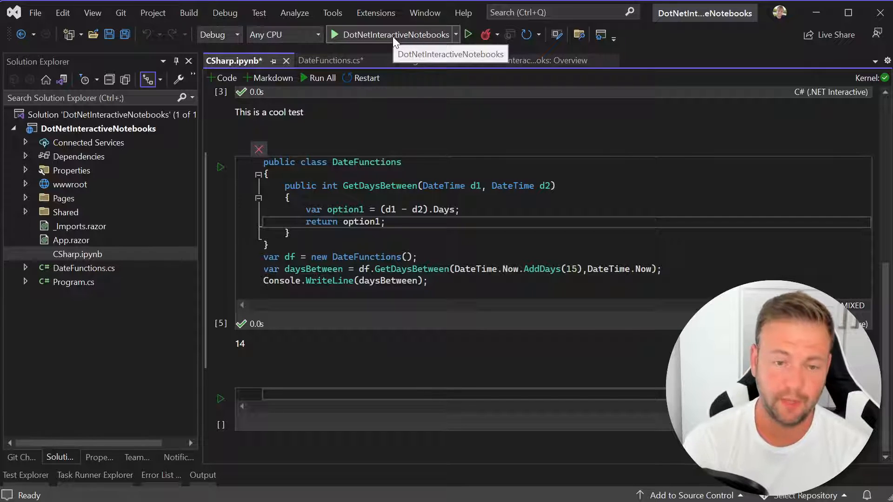